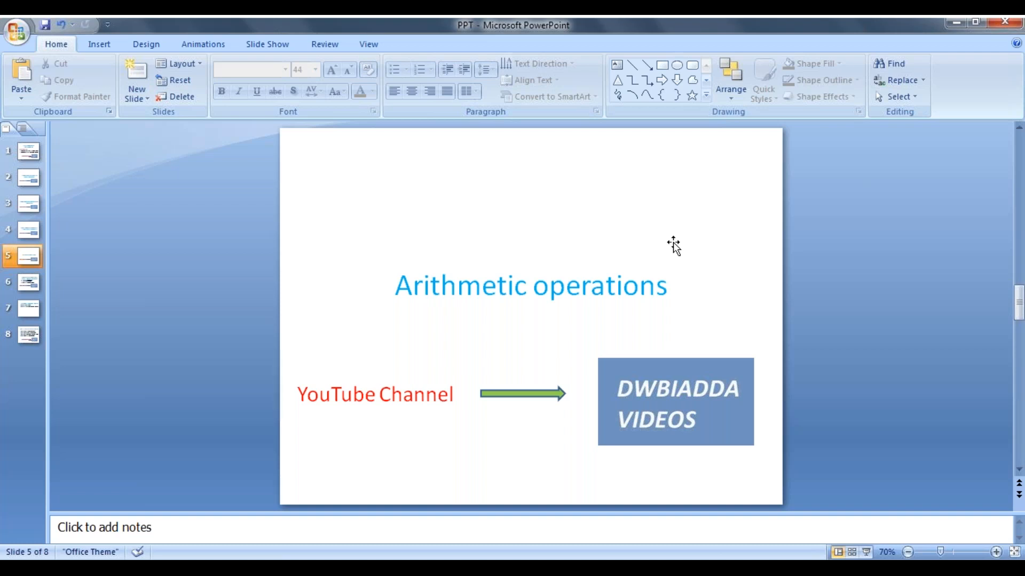
mouse_move(668, 249)
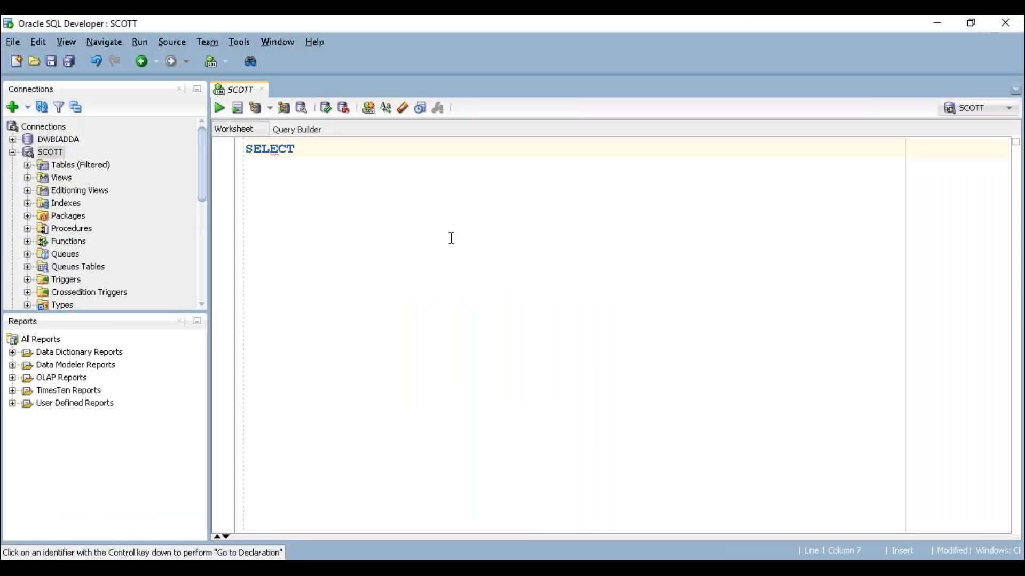
- Type and run SELECT * FROM EMP; to list every employee
text(* FROM)
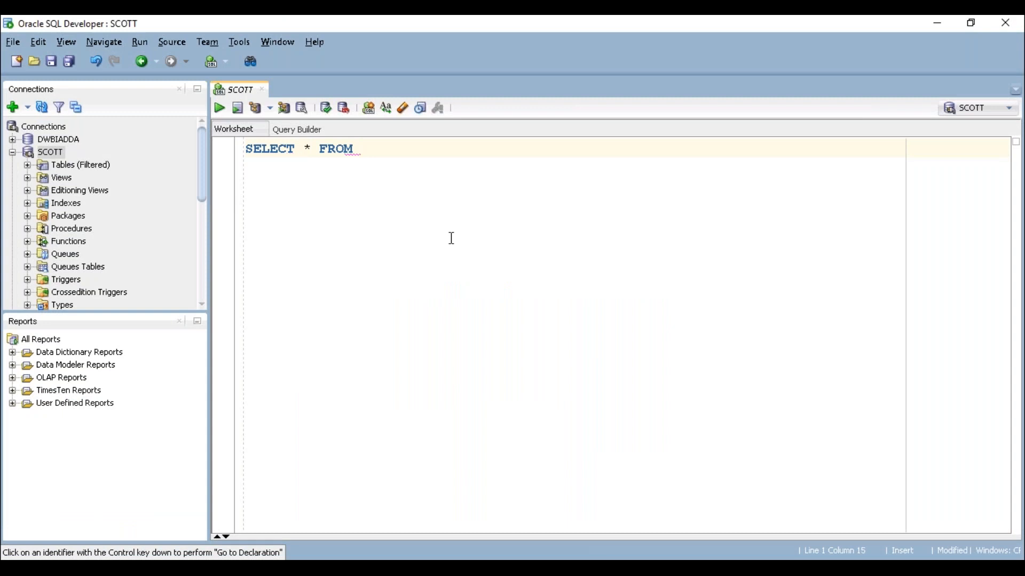
text(EMP;)
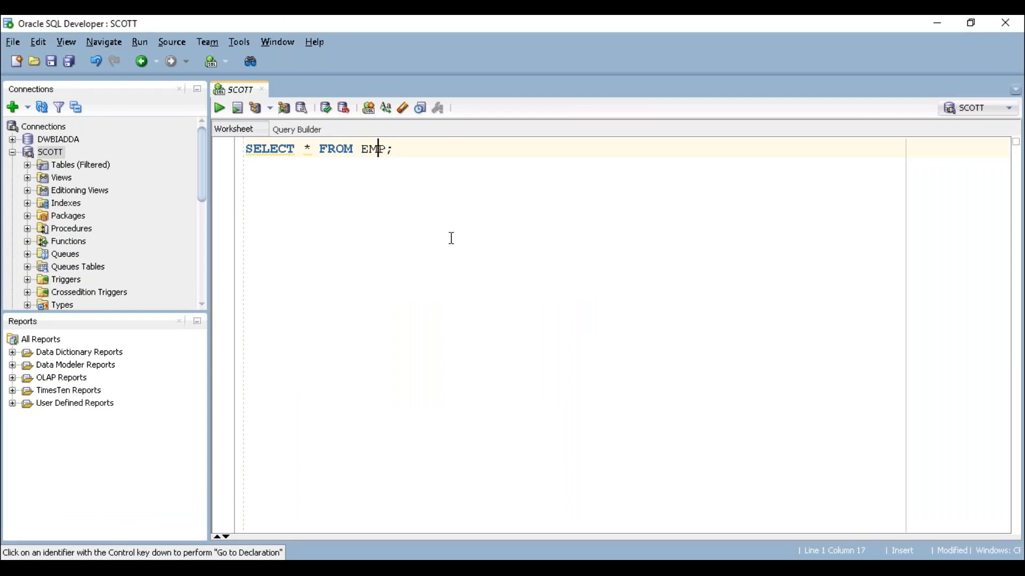
click(219, 108)
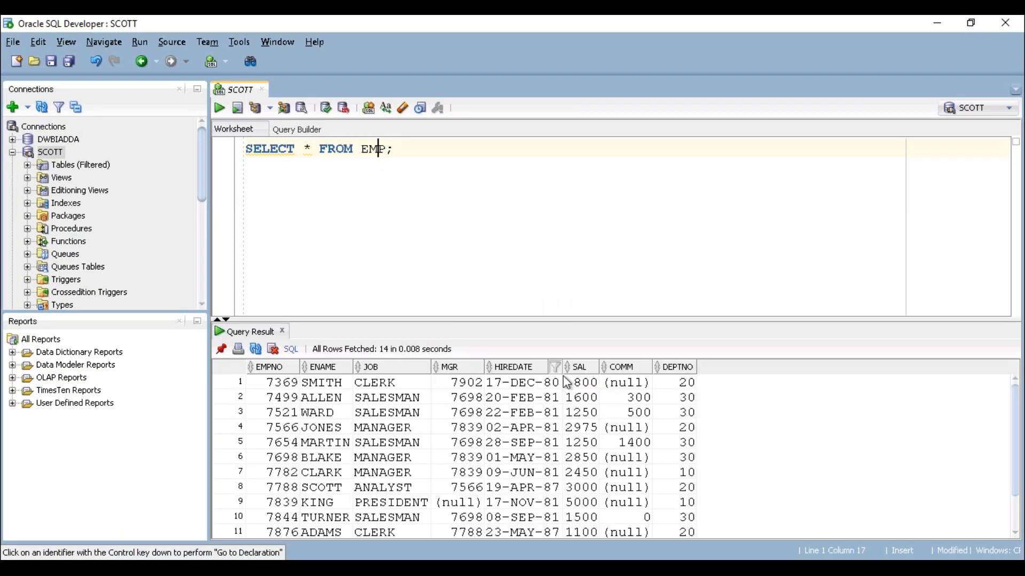
- Point out result values such as salary 800 and employee ALLEN
click(581, 382)
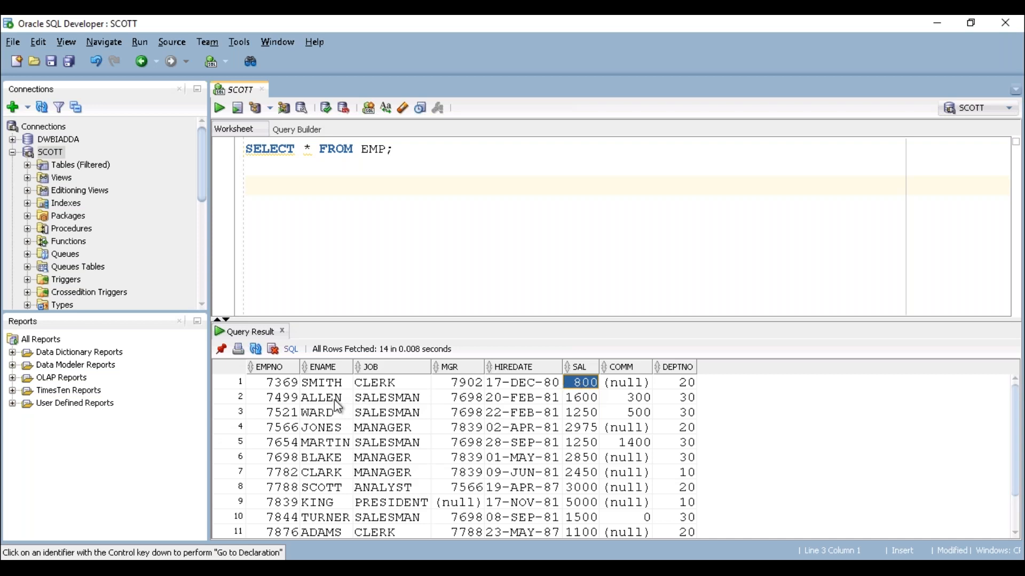
click(325, 397)
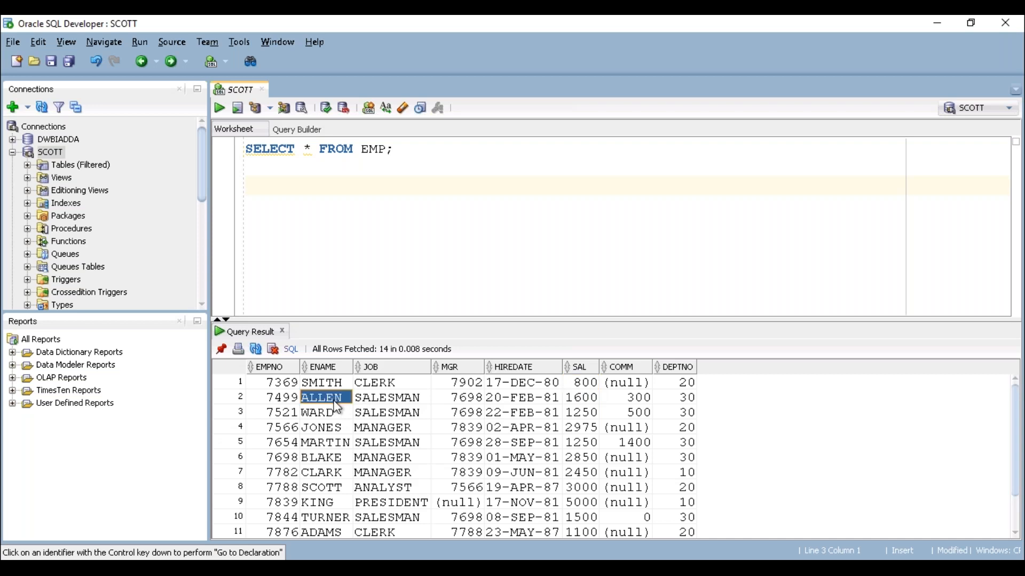
scroll(down, 3)
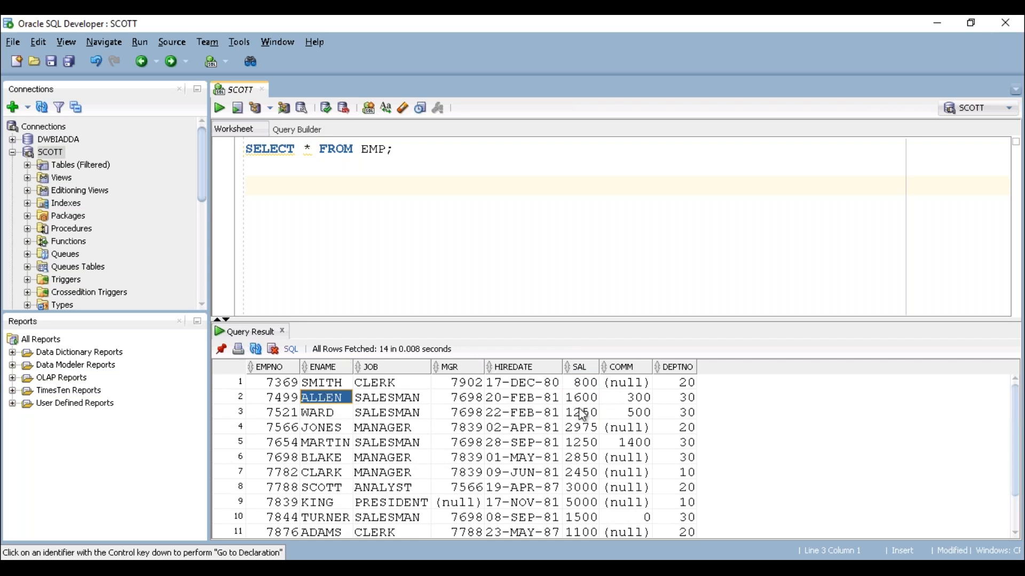
mouse_move(584, 406)
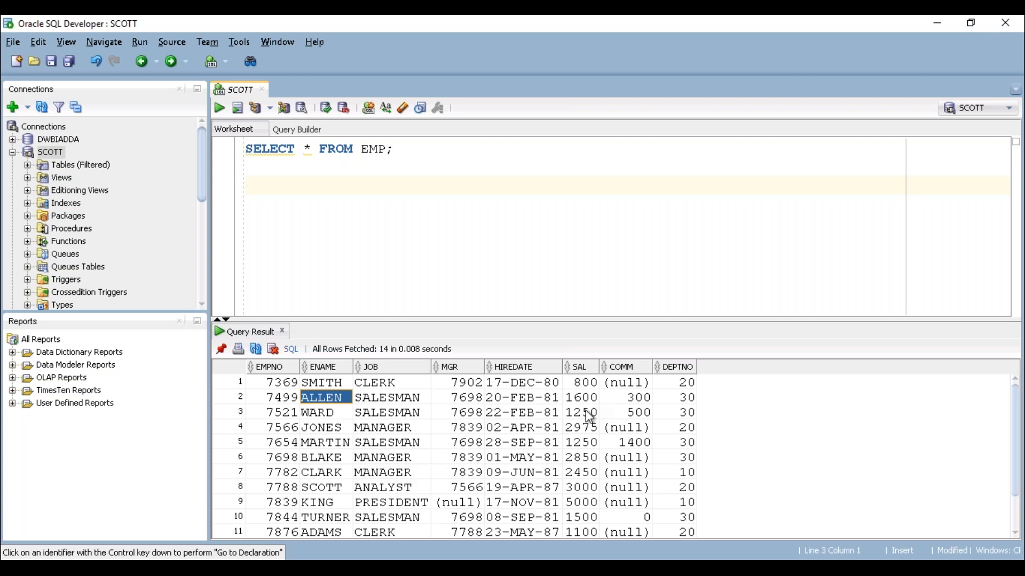
click(581, 382)
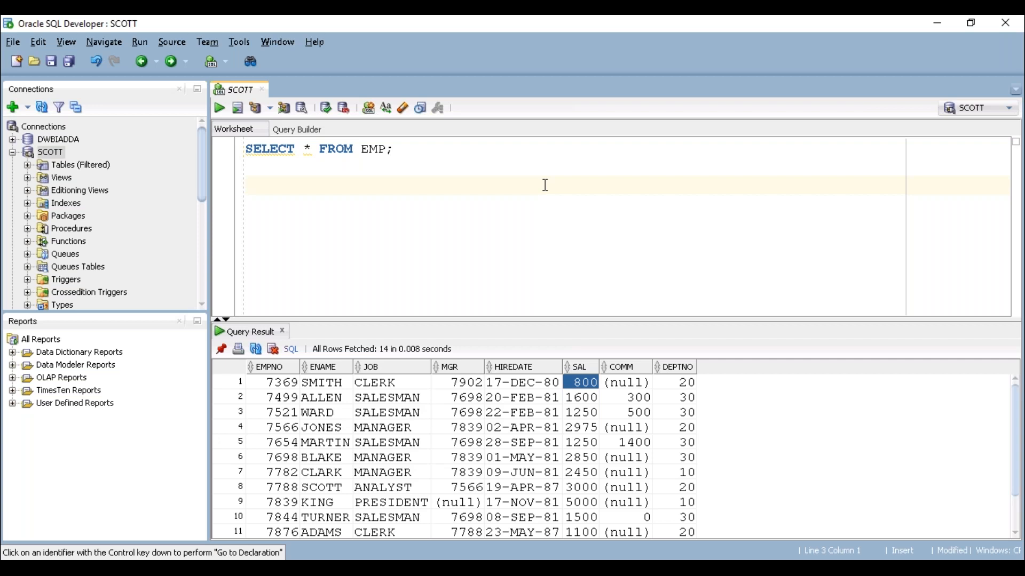
- Write and run select empno,ename,sal,job from emp; on a new line
text(sele)
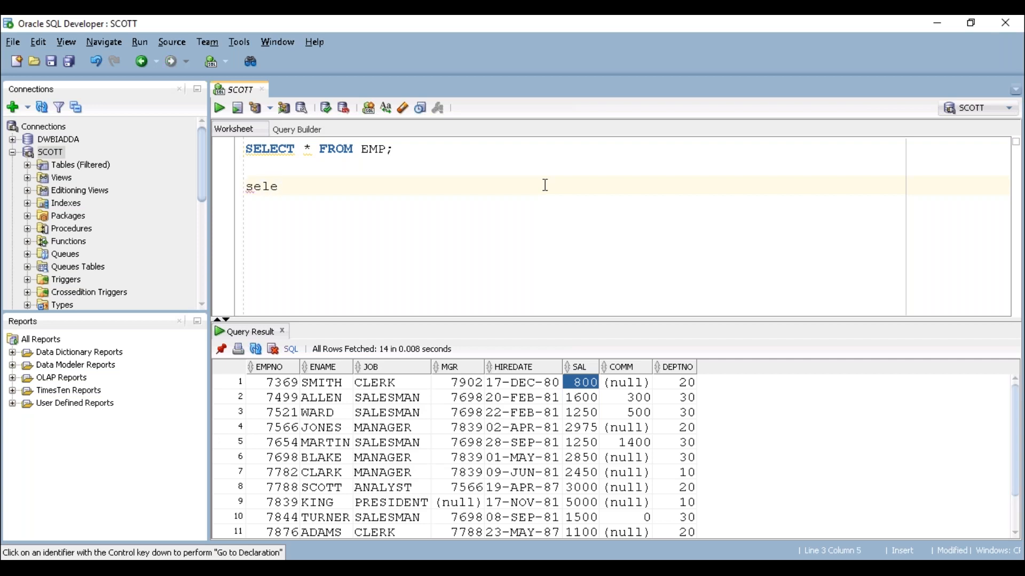
text(ct)
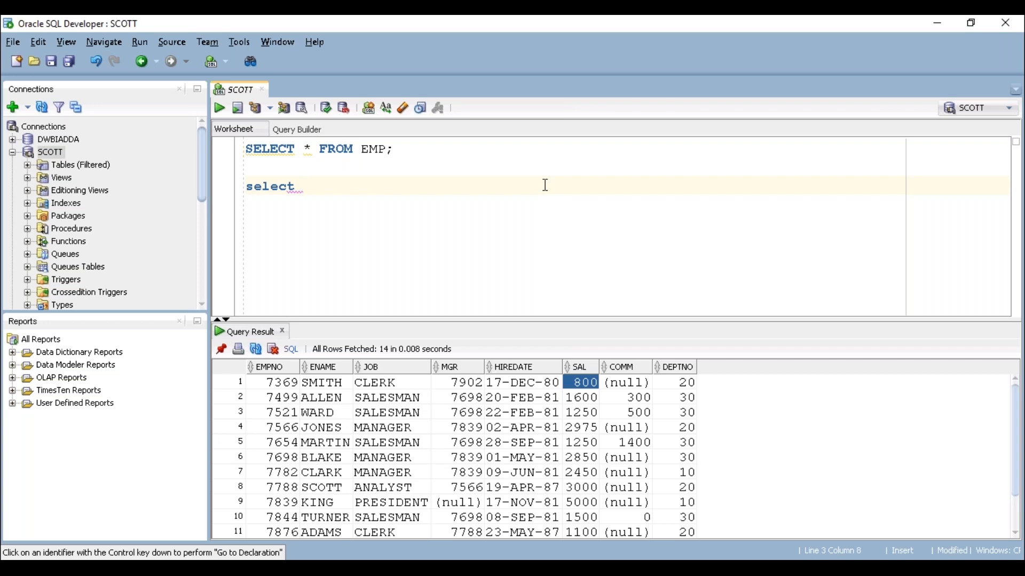
text(empno)
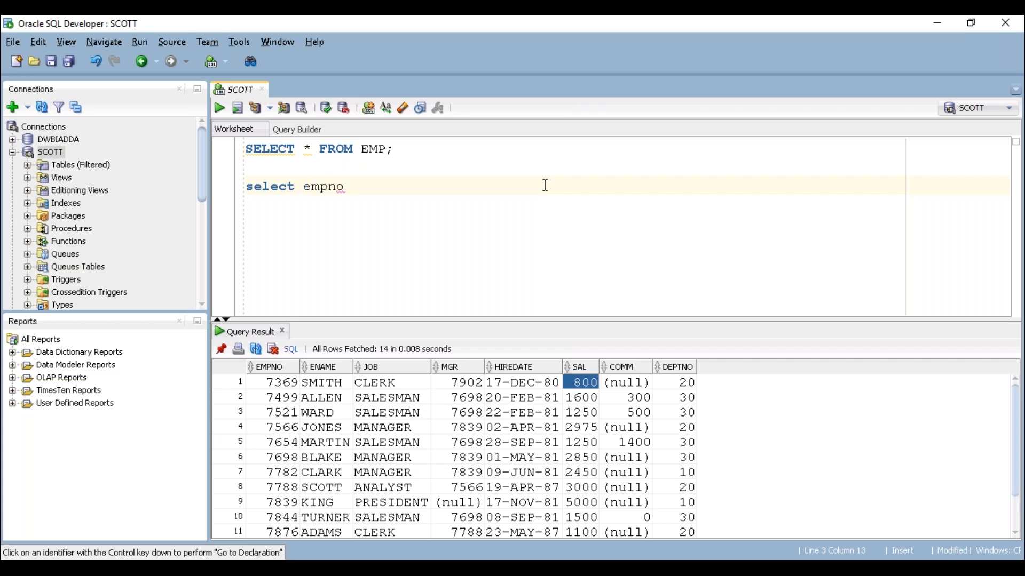
text(,ename,)
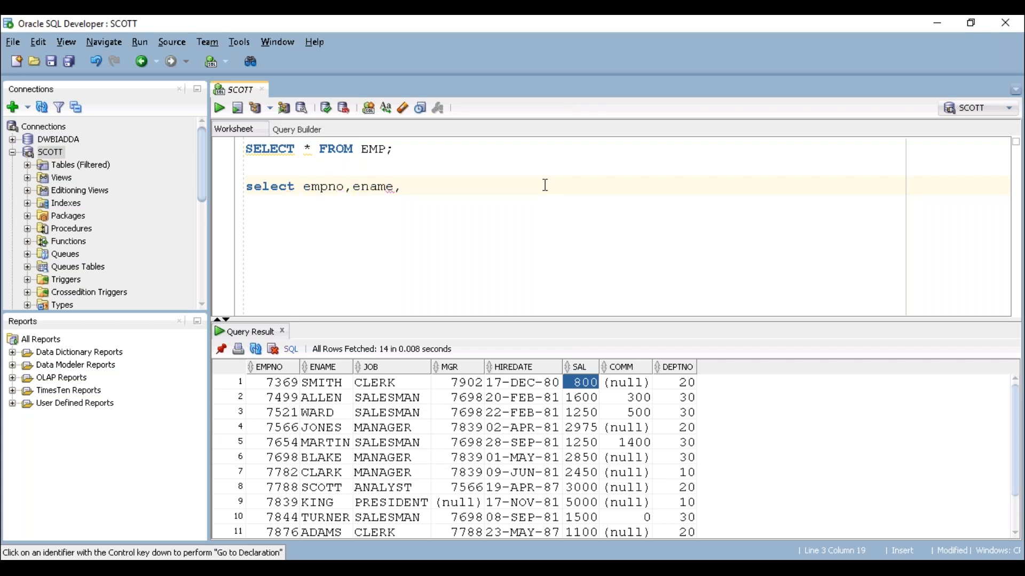
text(sql)
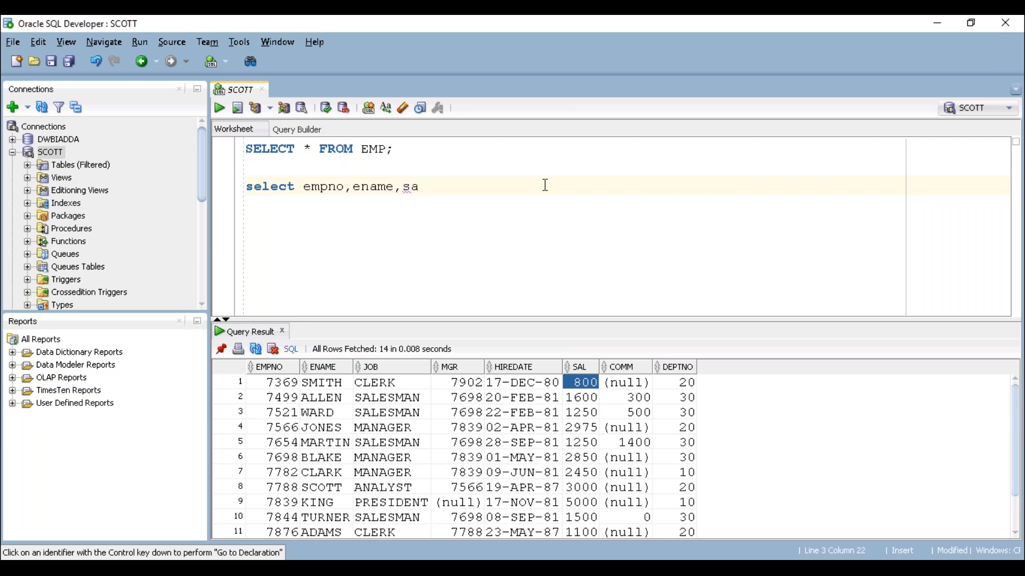
text(l,j)
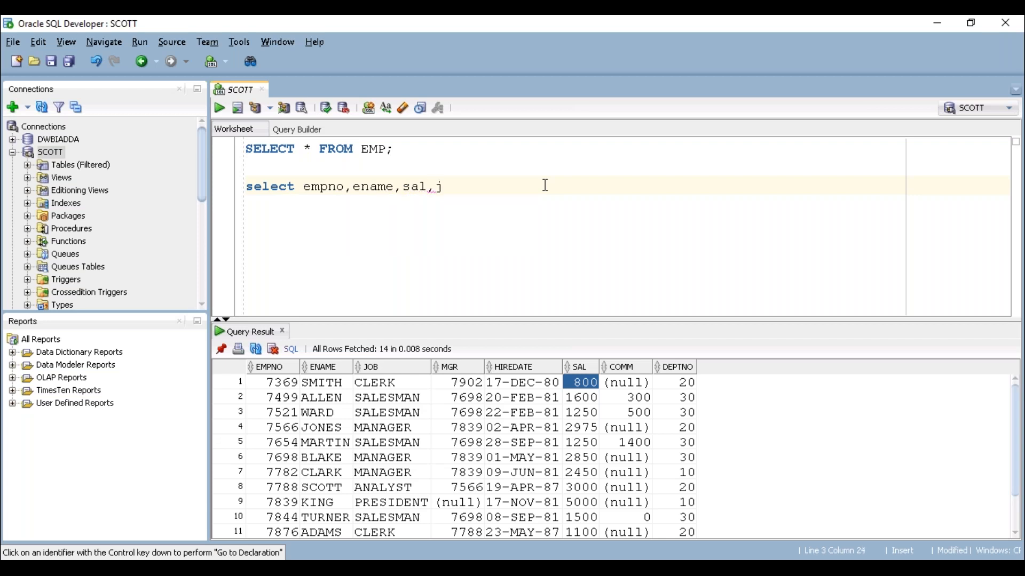
text(job from)
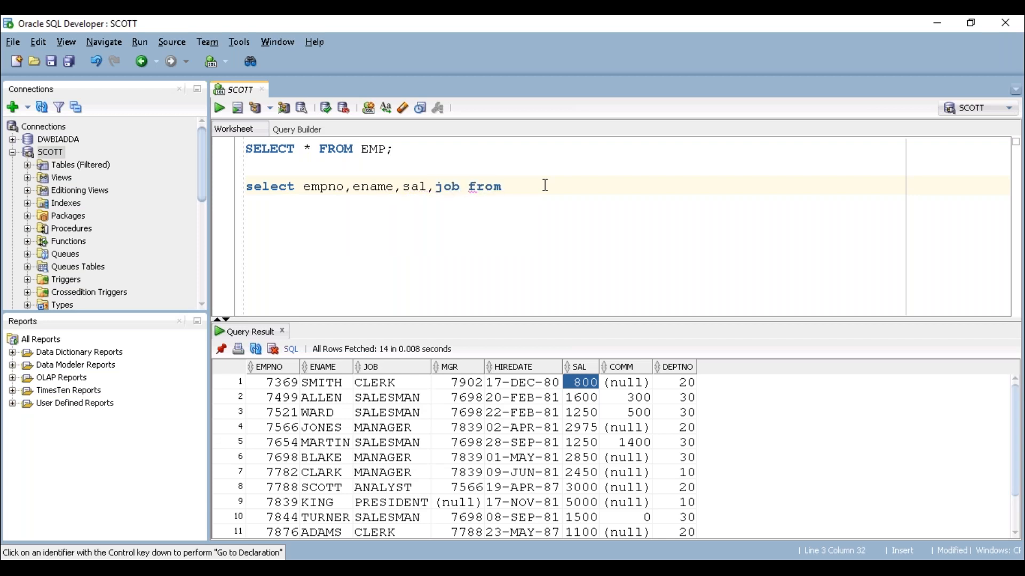
text(emp;)
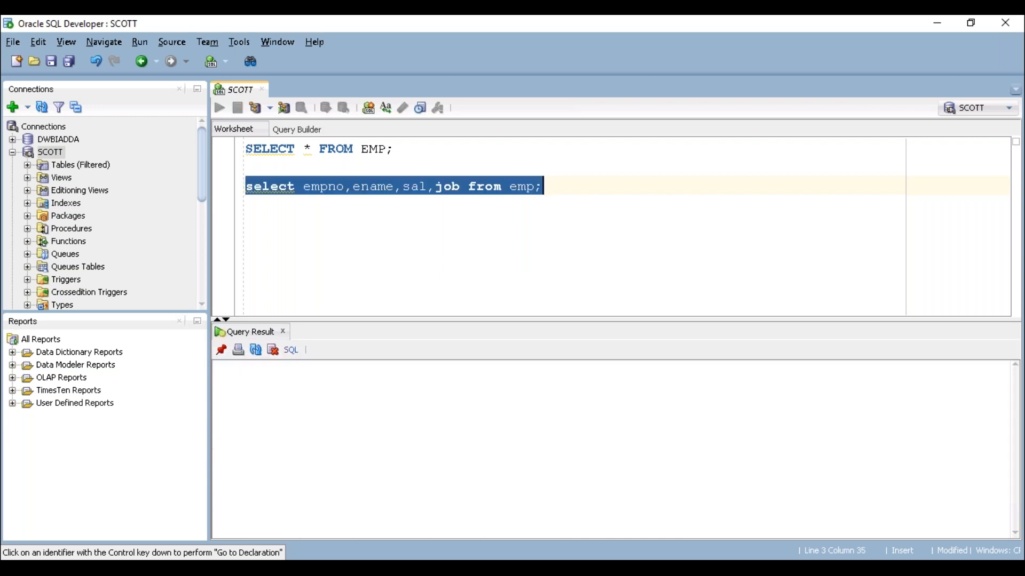
click(219, 108)
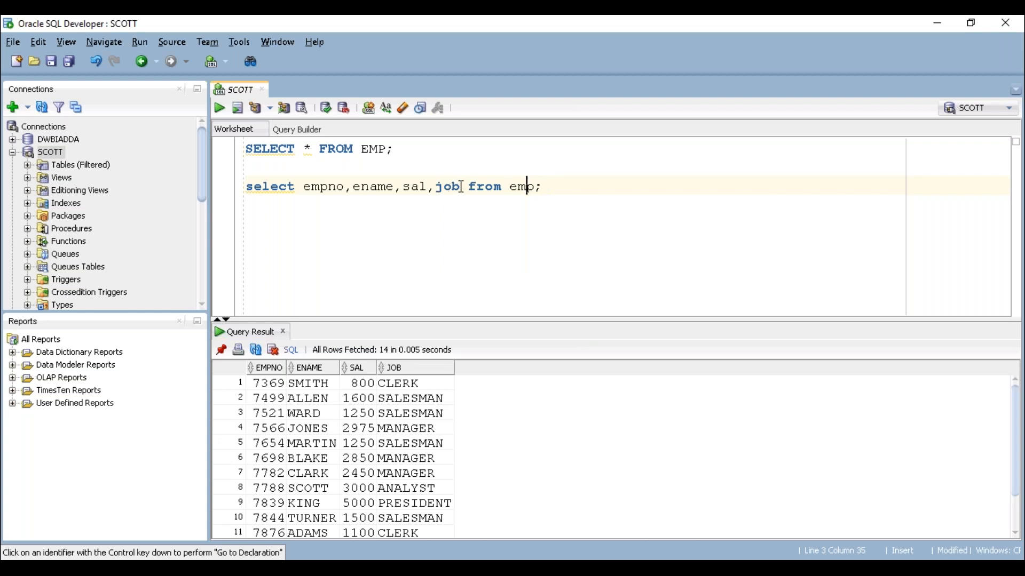
- Add sal * 12 to the second query's select list, fixing the misspelled column
text(", ")
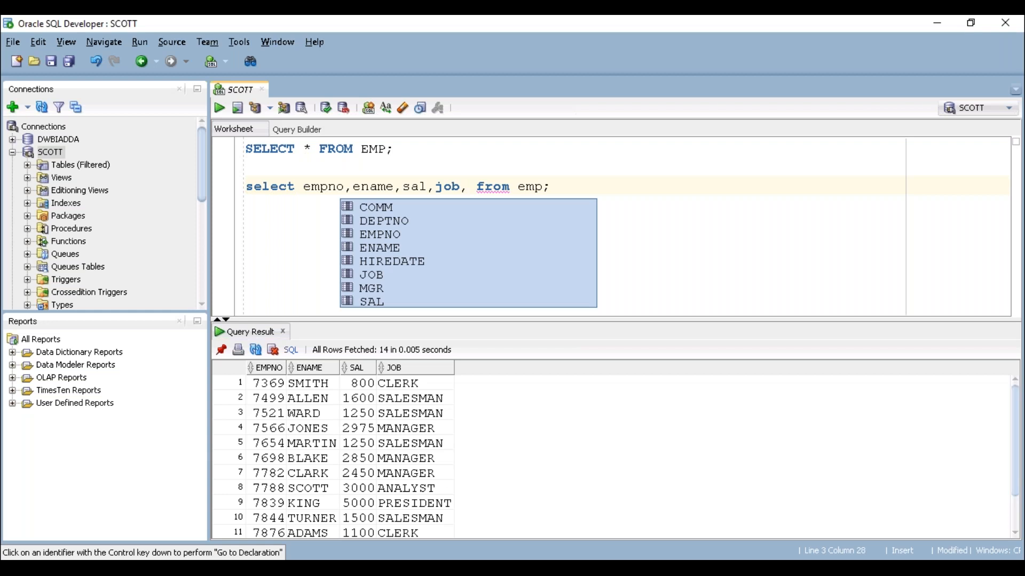
text(sql)
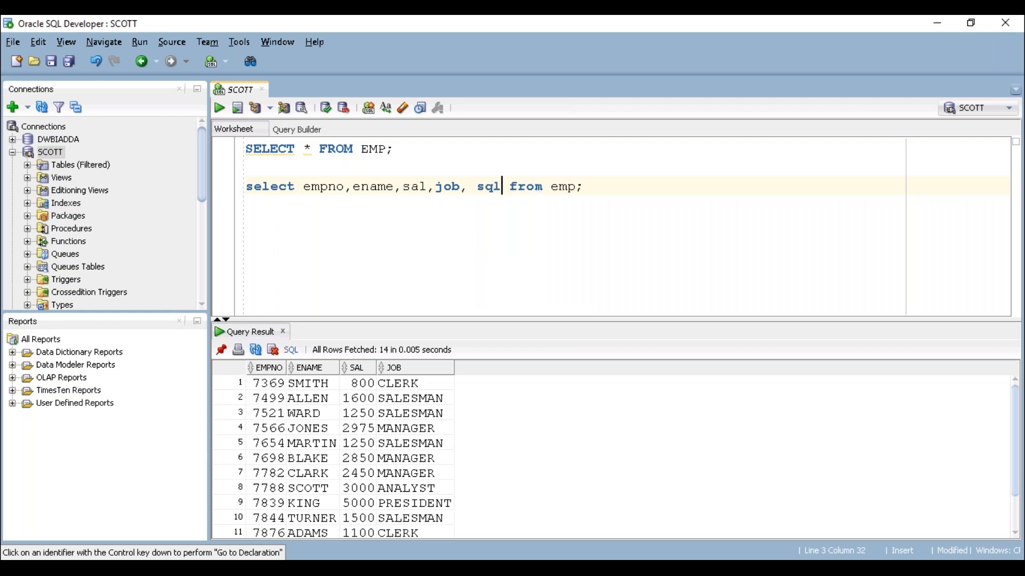
key(Backspace)
text(al * 12)
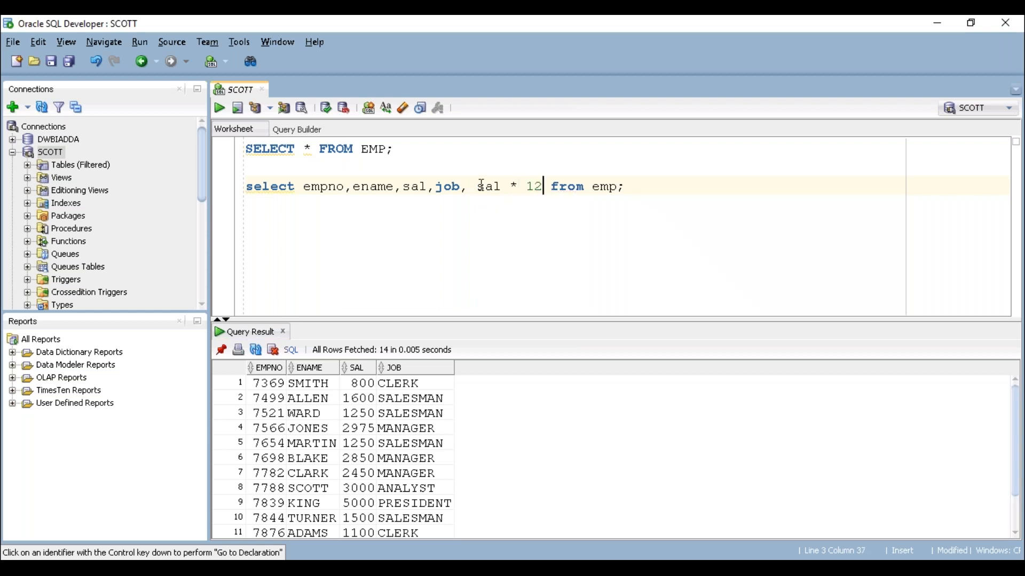
double_click(487, 186)
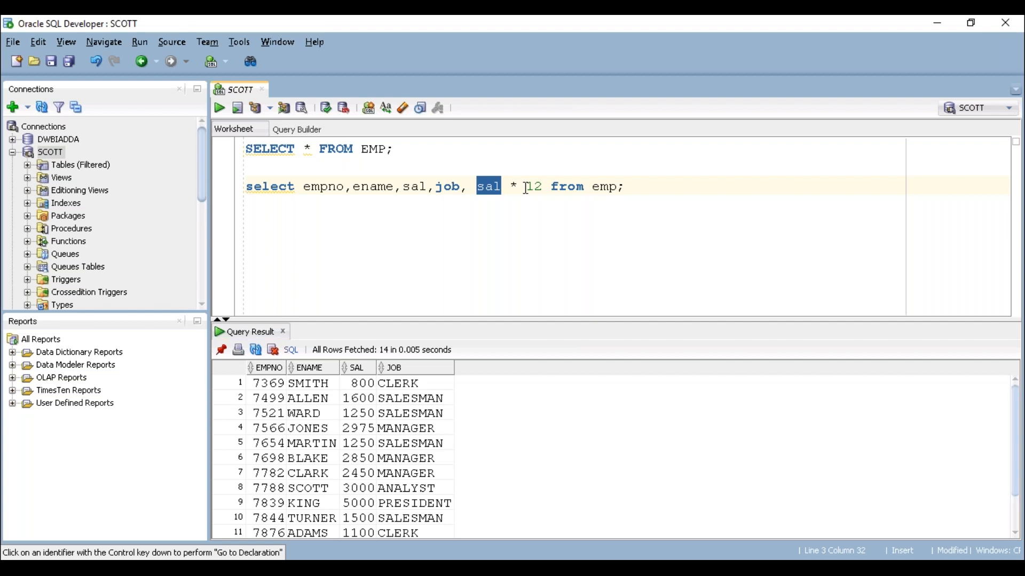
click(539, 187)
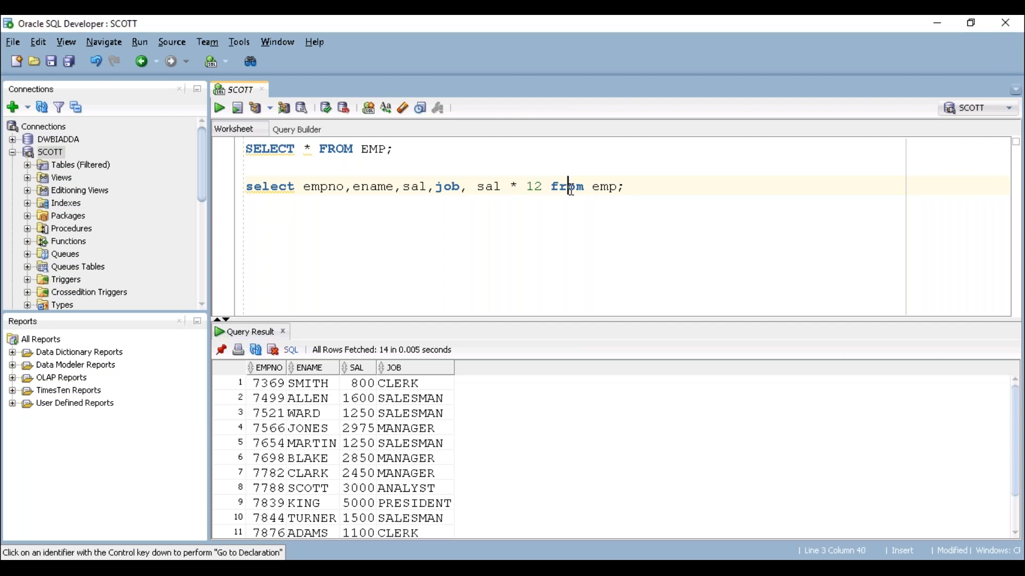
- Run the sal * 12 query and compare salary 800 with annual 9600
click(219, 108)
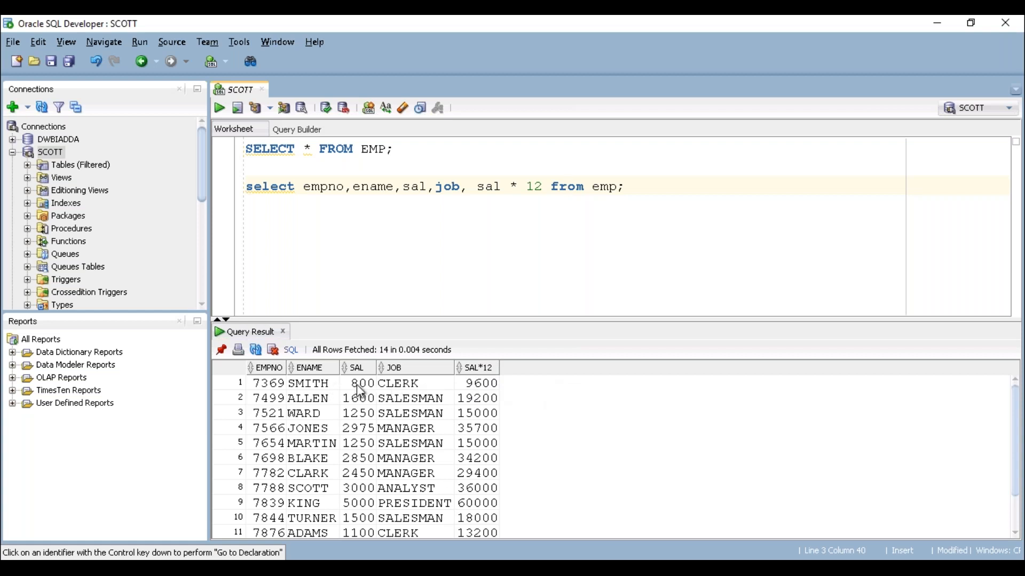
click(358, 383)
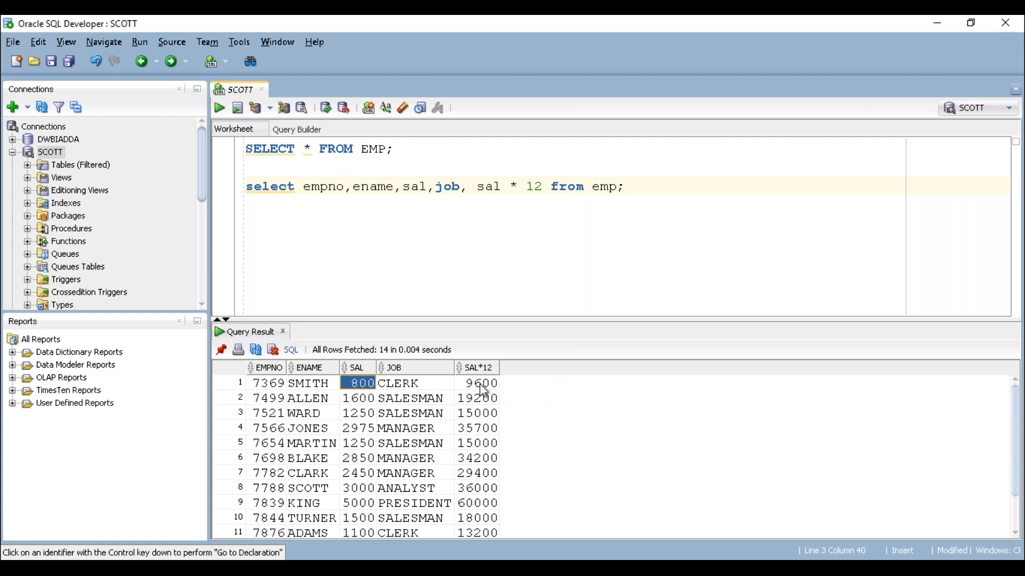
click(477, 383)
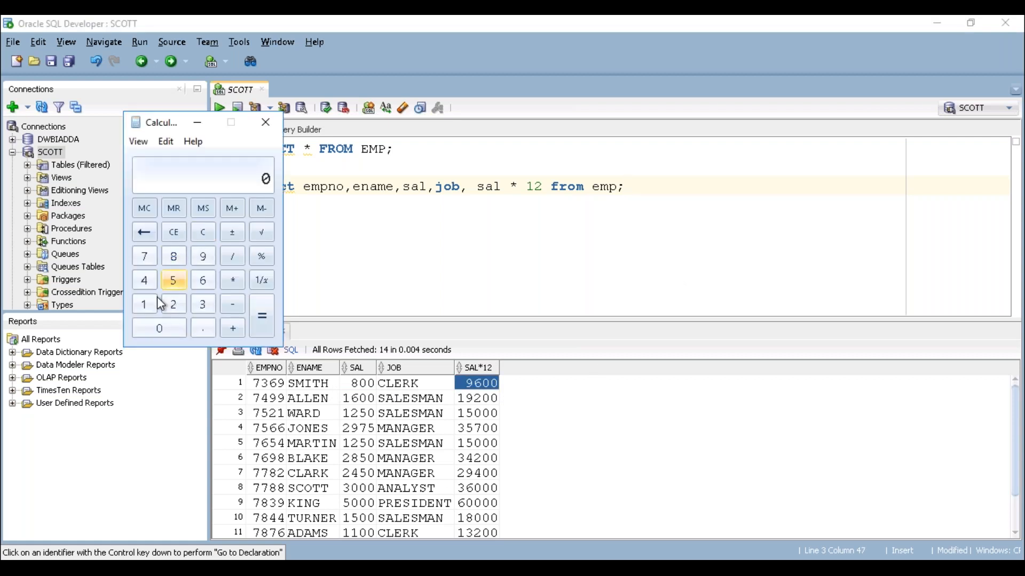
- Compute 800 × 12 = 9600 in Calculator, then close it
click(159, 328)
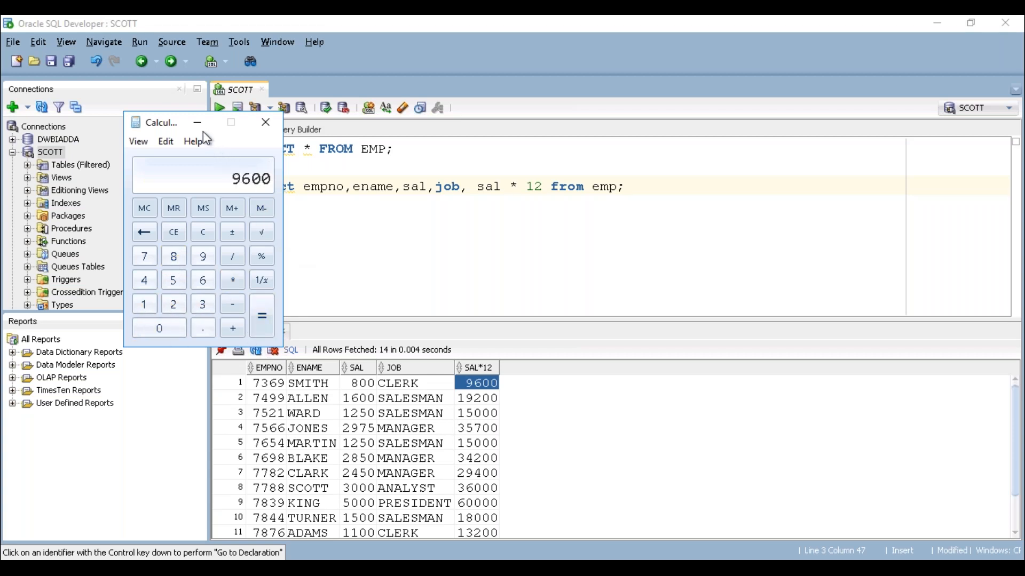
click(265, 123)
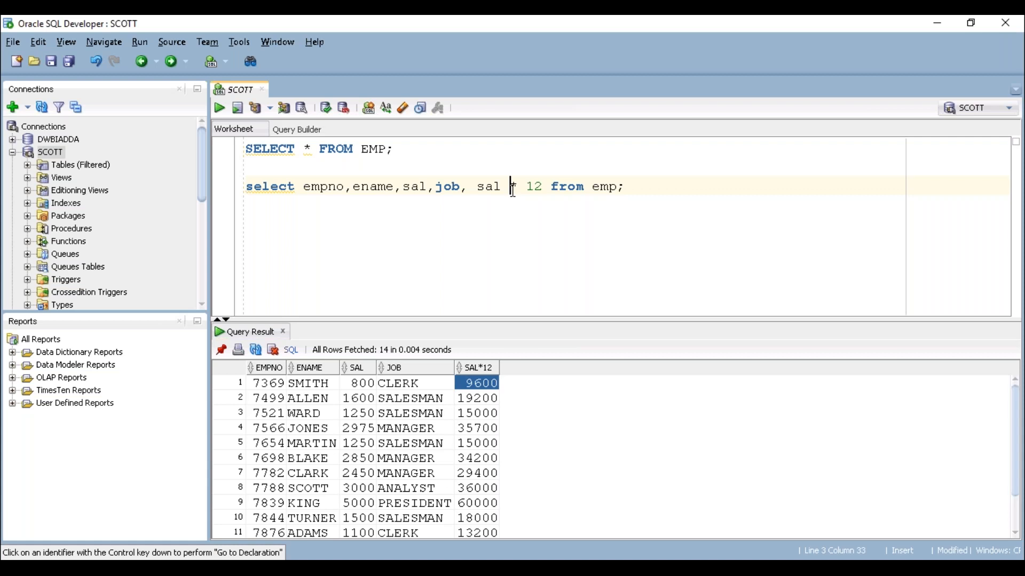
mouse_move(489, 191)
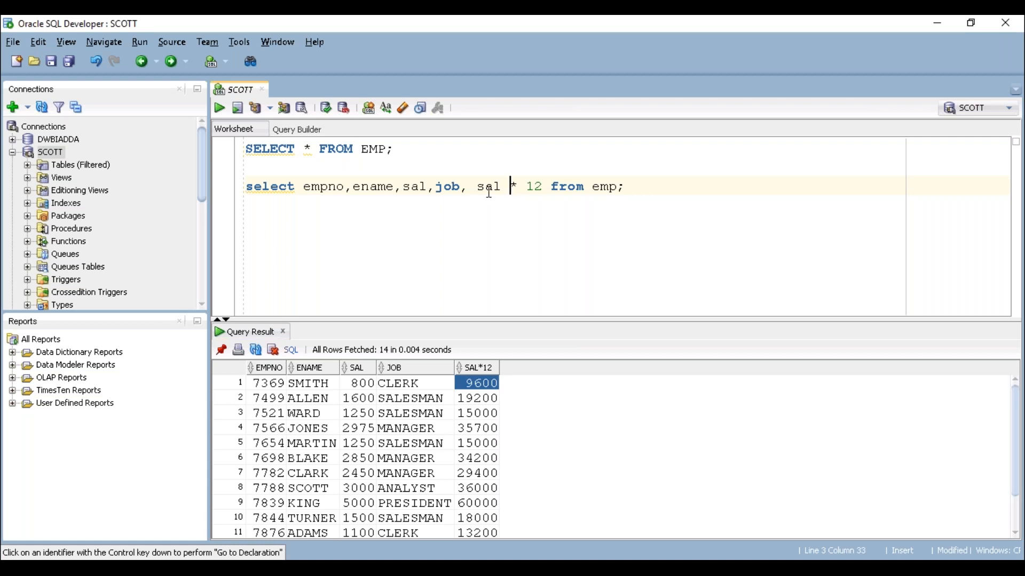
double_click(487, 186)
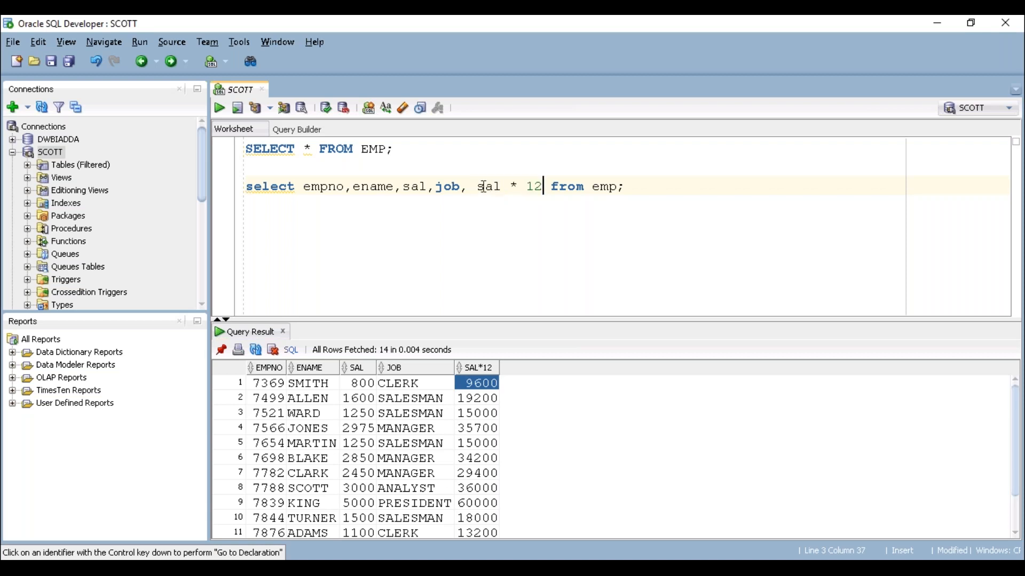
double_click(487, 187)
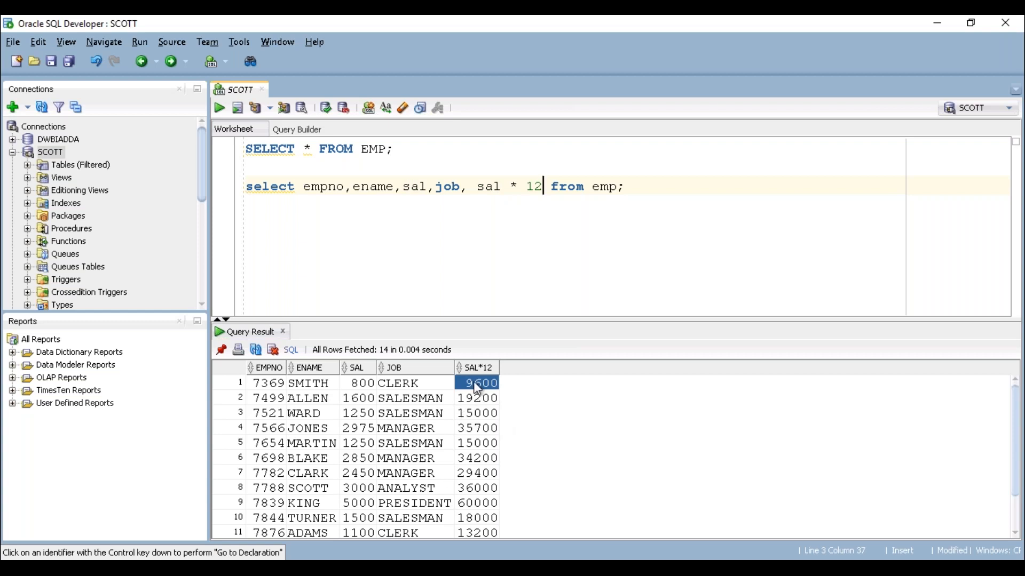
mouse_move(492, 384)
text(as  )
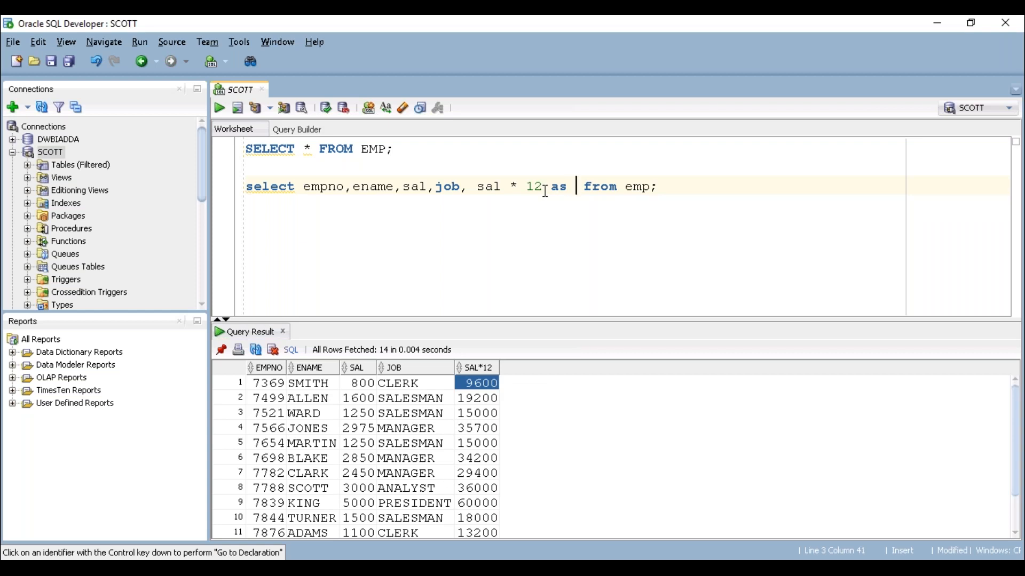
- Alias sal as monthly_salary and sal * 12 as yearly_salary, moving job before sal
text(yearly)
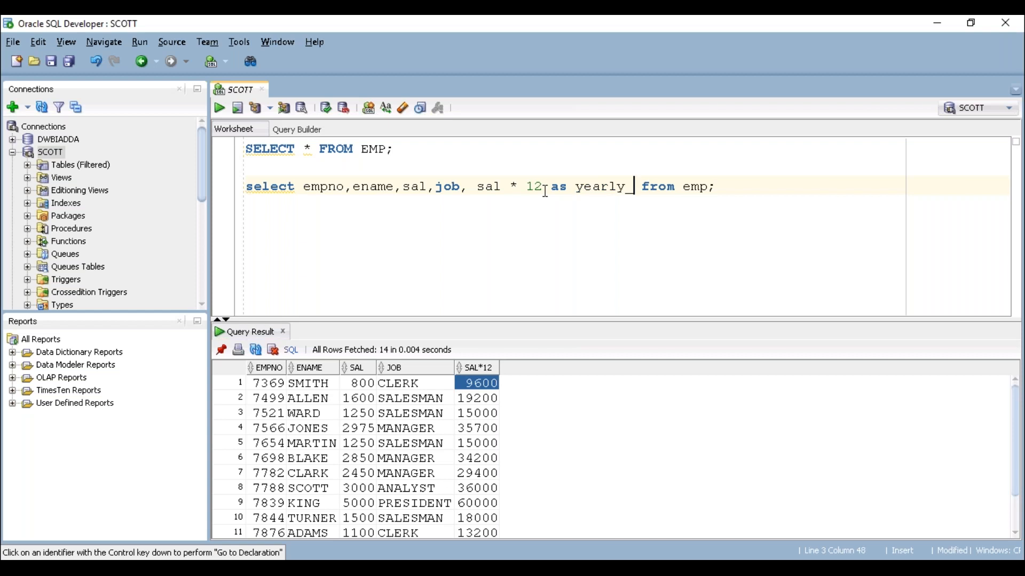
text(_salary)
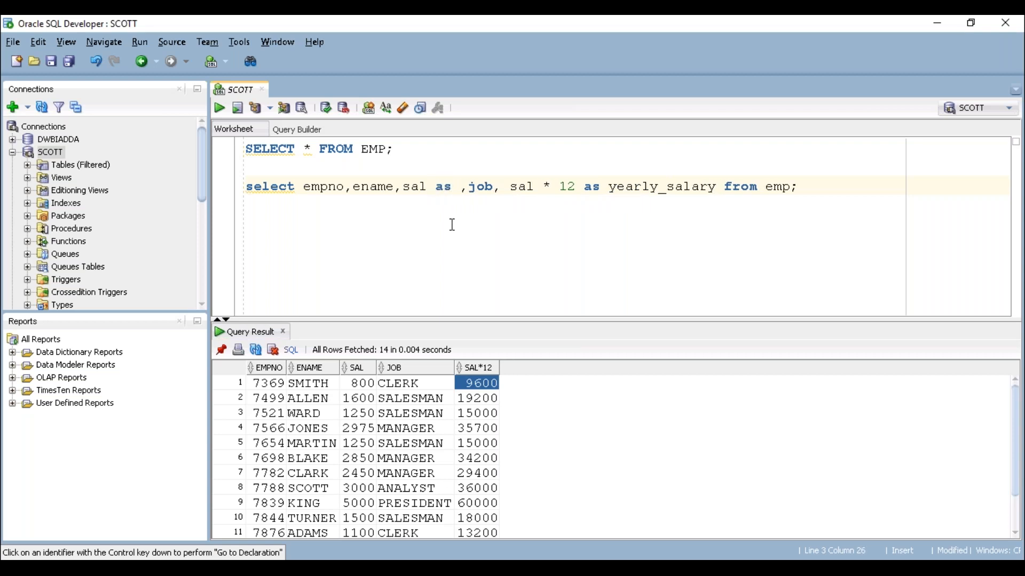
text(monthly)
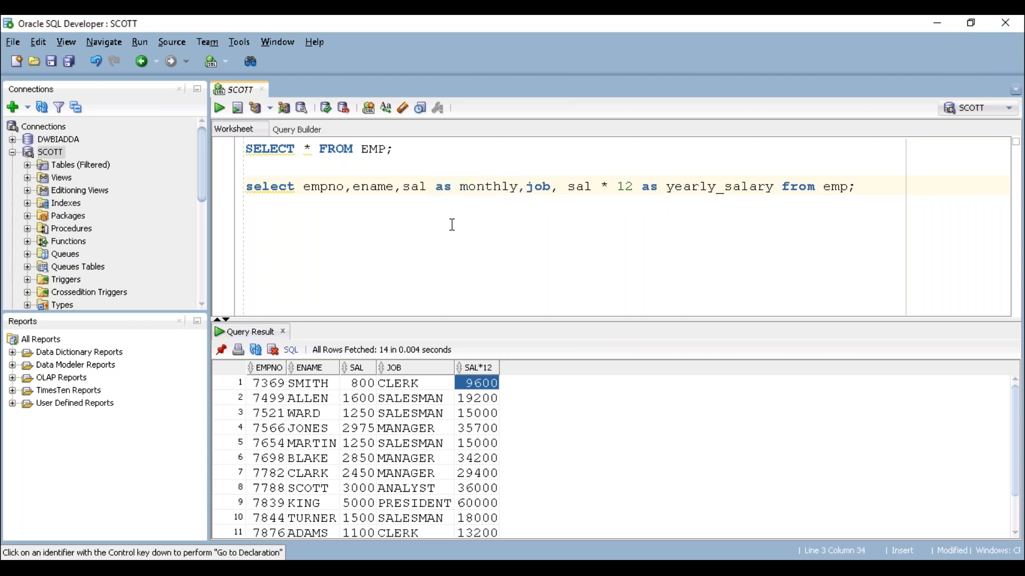
text(_salary)
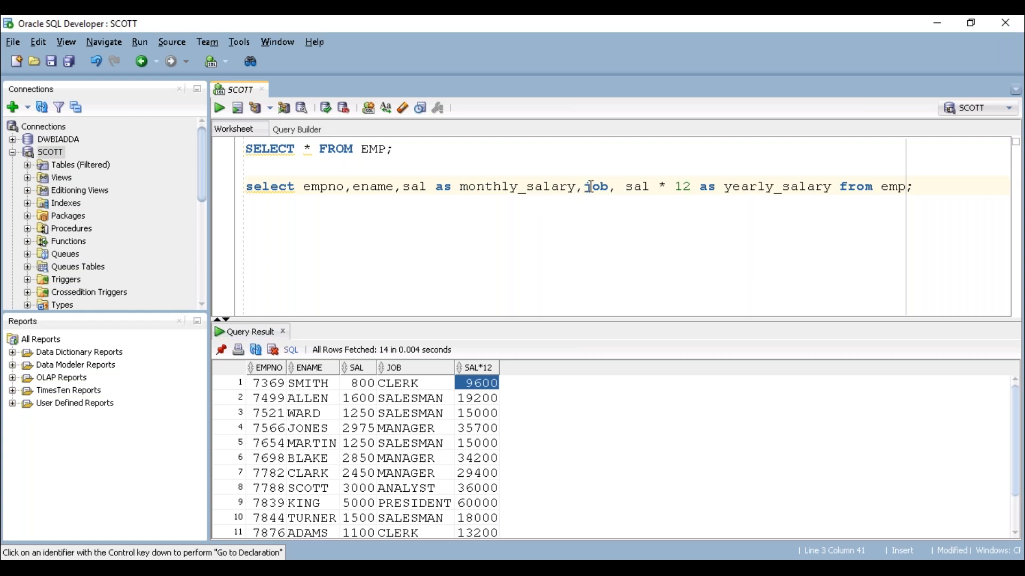
double_click(596, 186)
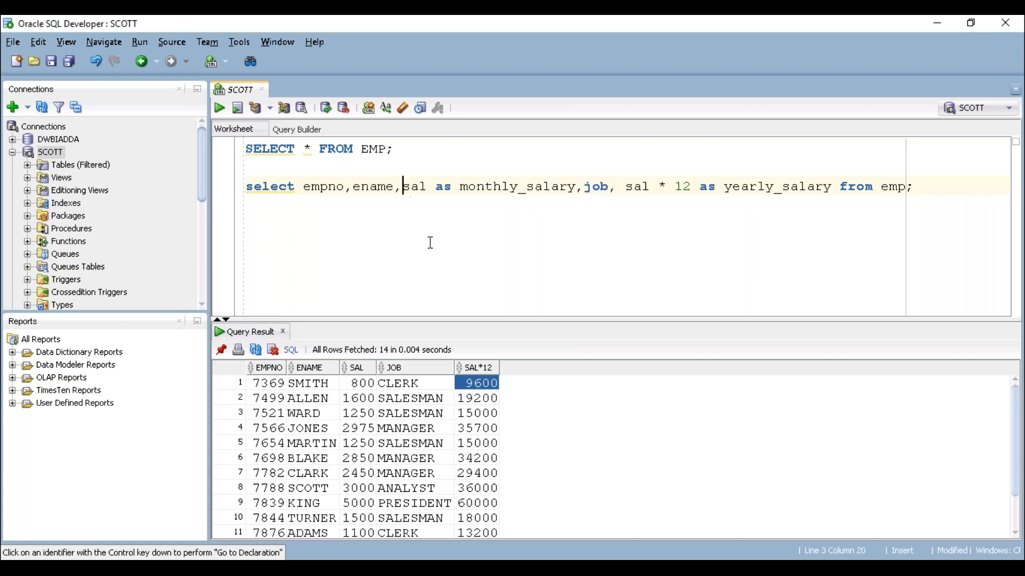
text(job,)
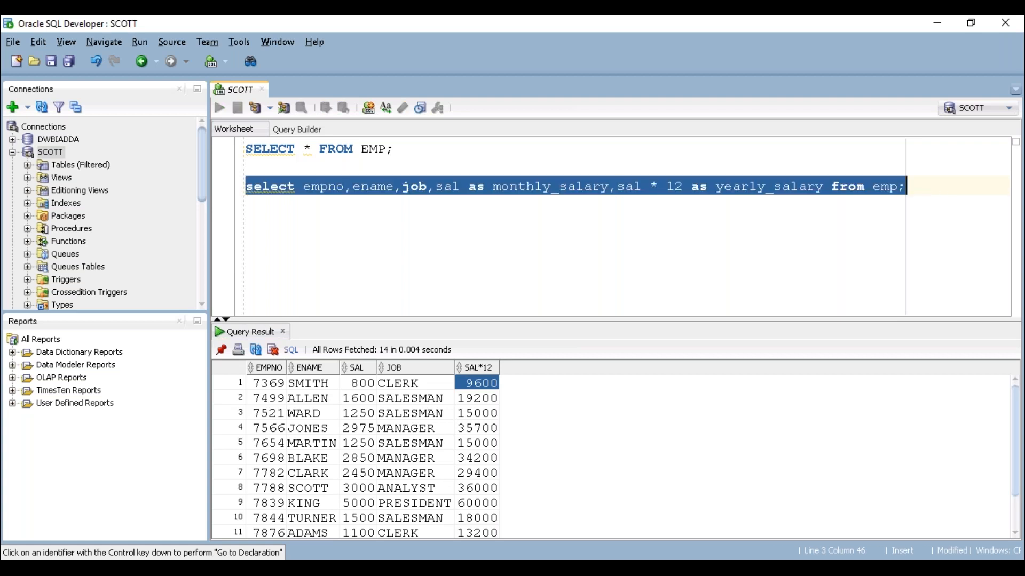
- Run the aliased query, check yearly salary 9600, and highlight the aliases
click(219, 108)
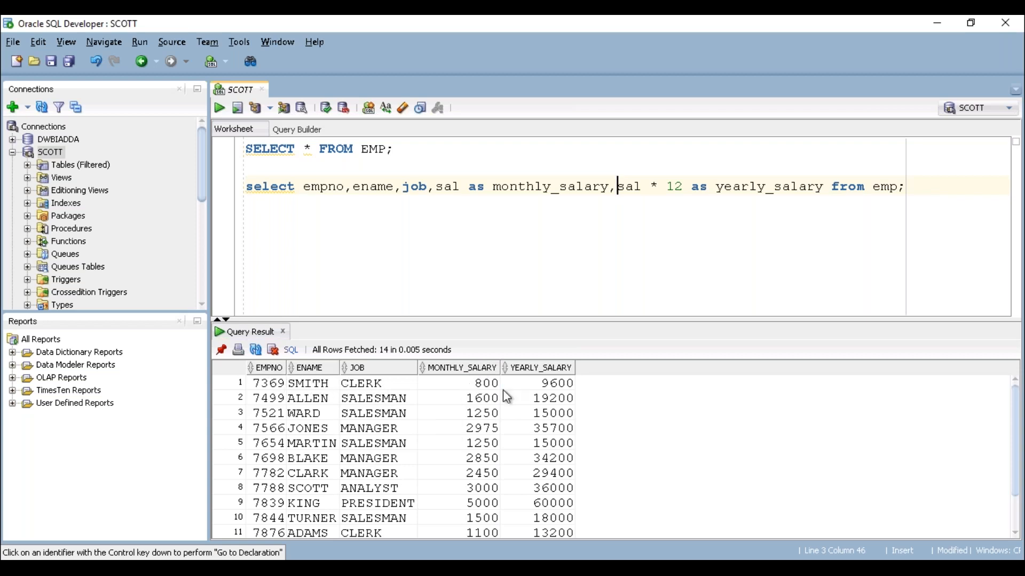
mouse_move(534, 389)
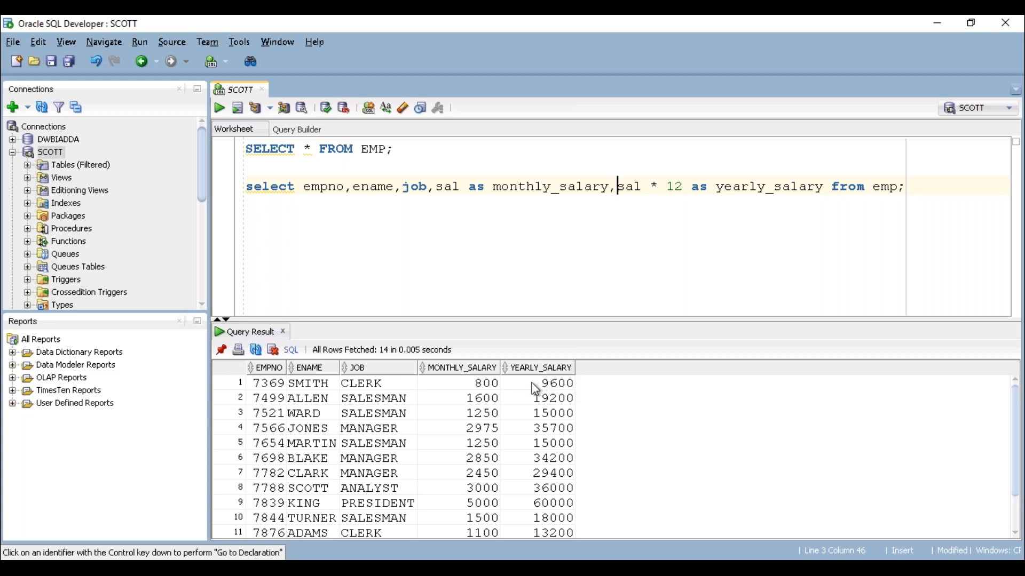
click(539, 383)
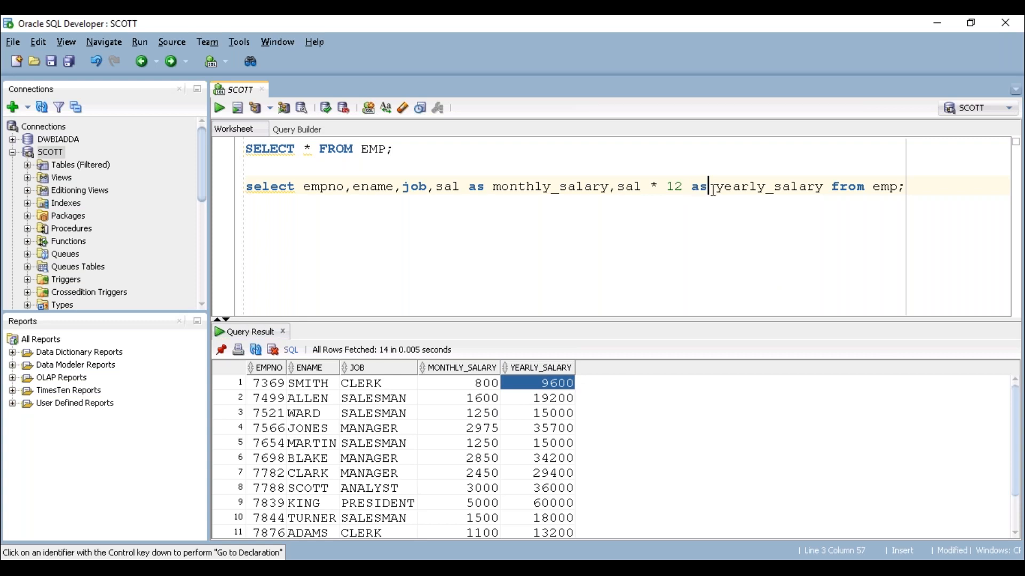
double_click(765, 186)
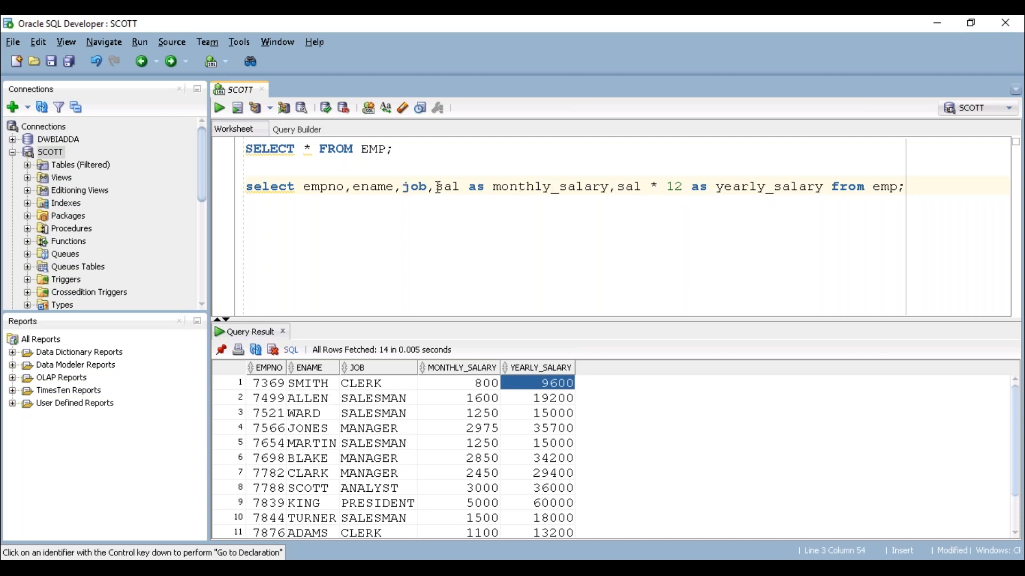
double_click(443, 186)
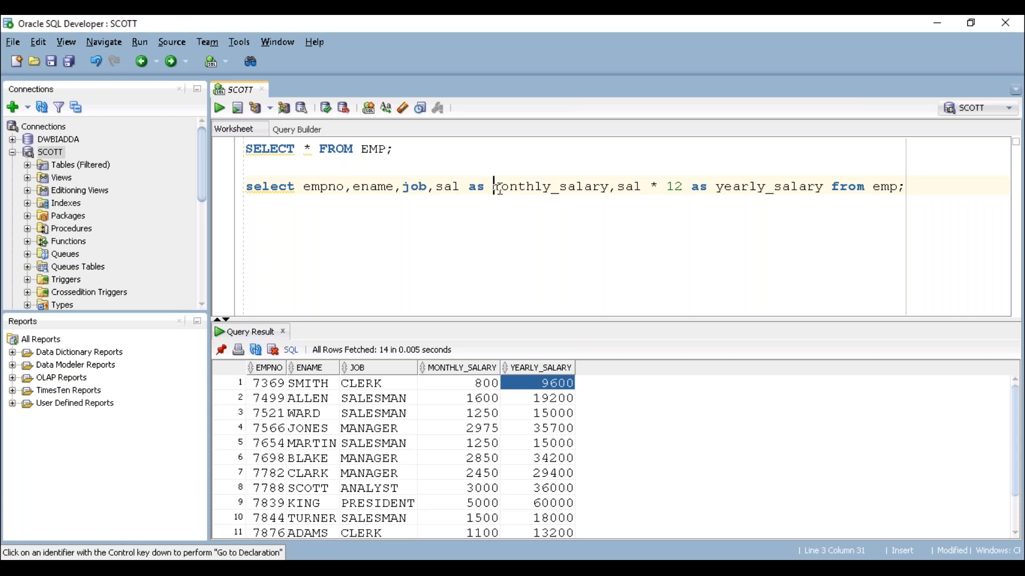
double_click(552, 186)
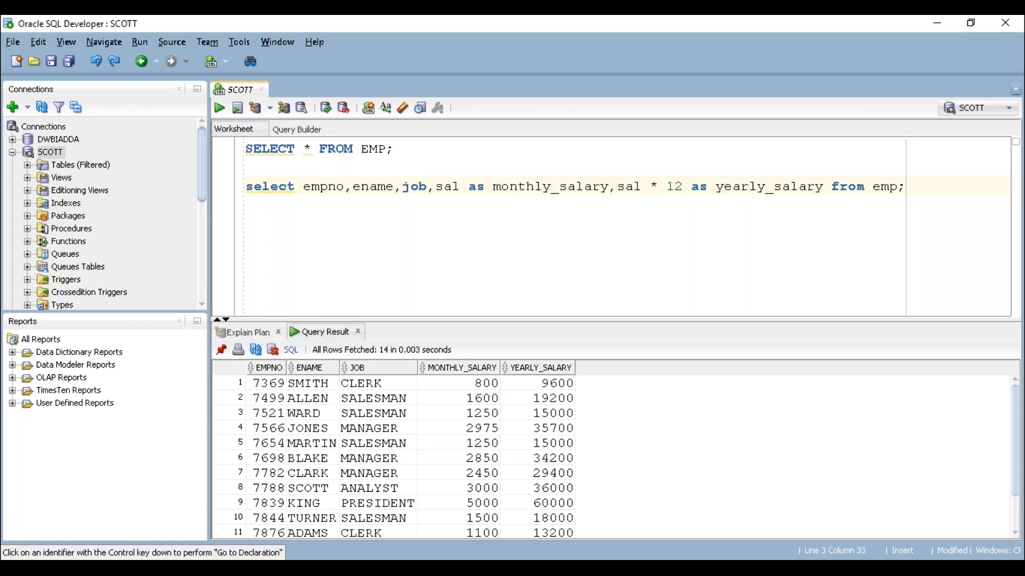
double_click(549, 187)
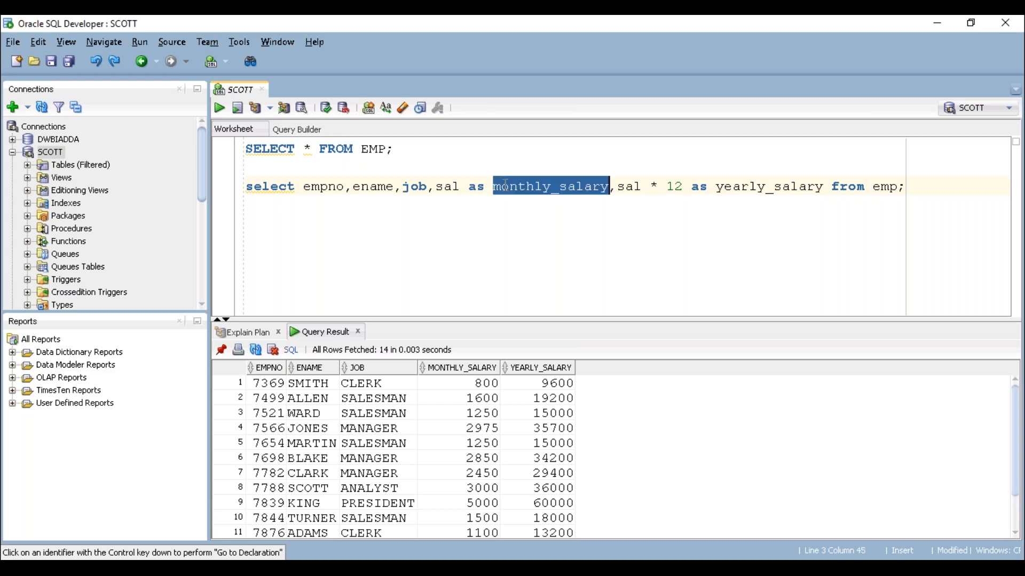
- Retype the 'as monthly_salary' alias after sal and rerun the second query
key(Delete)
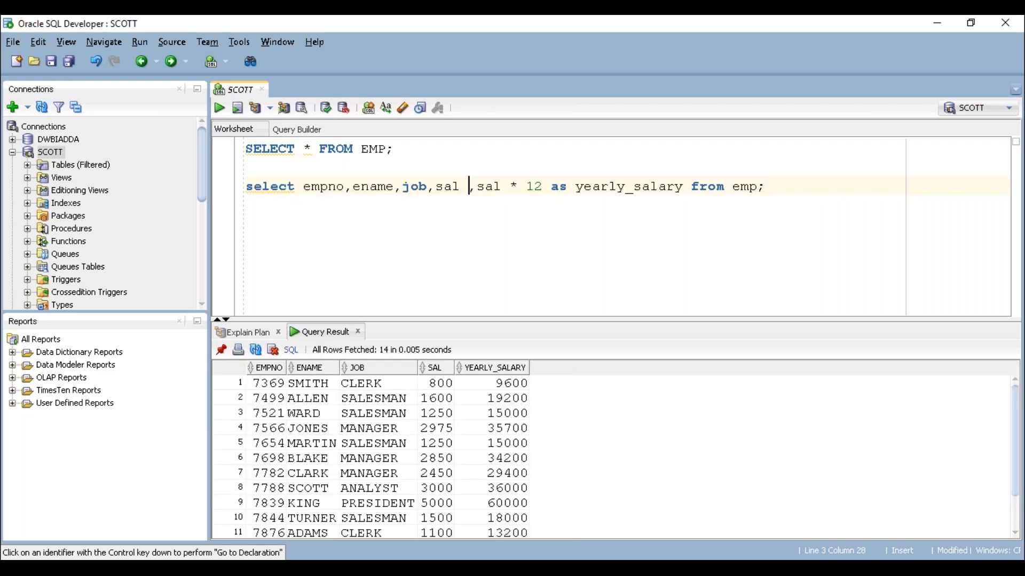
text(as)
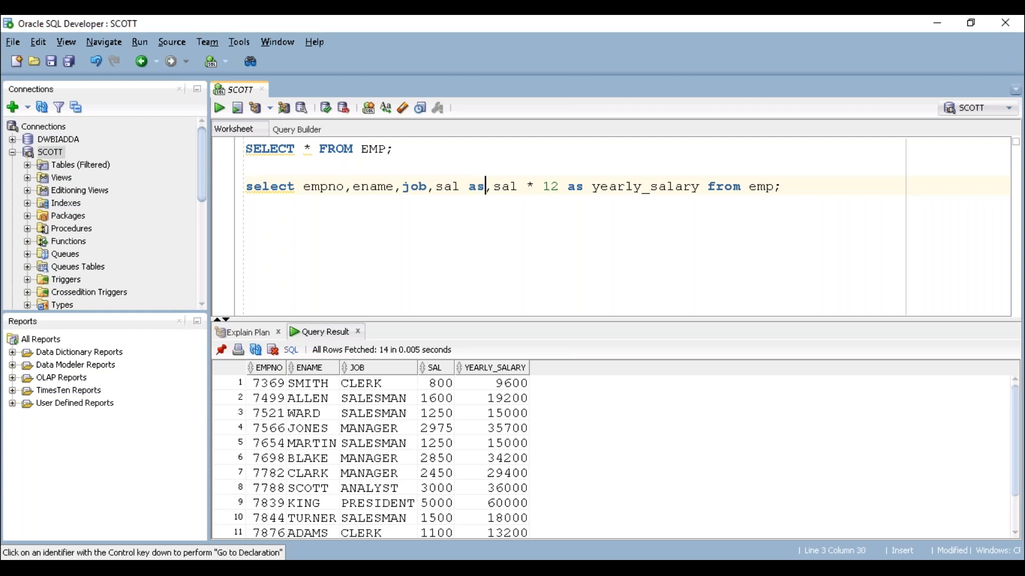
text(m)
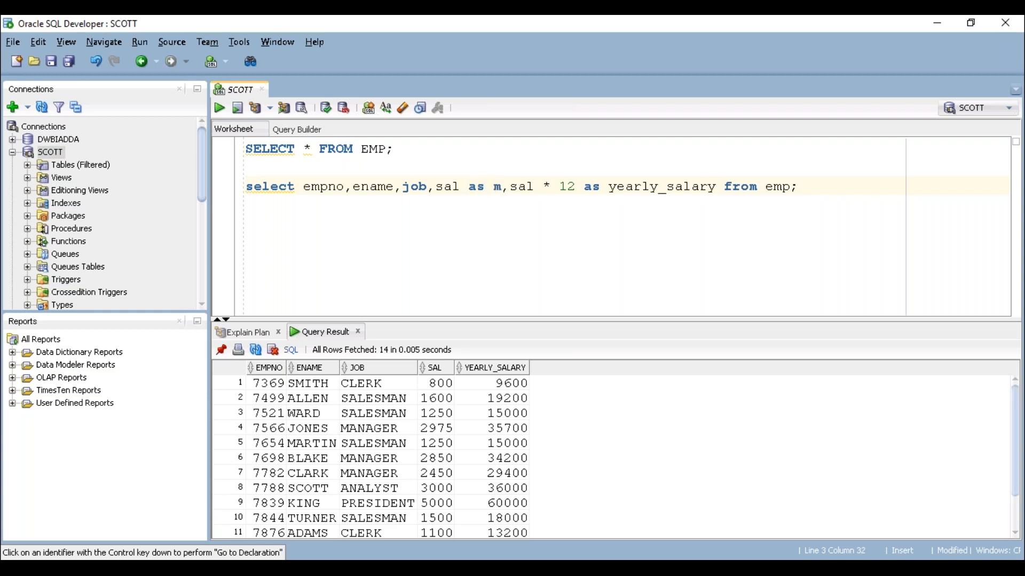
text(onthly_)
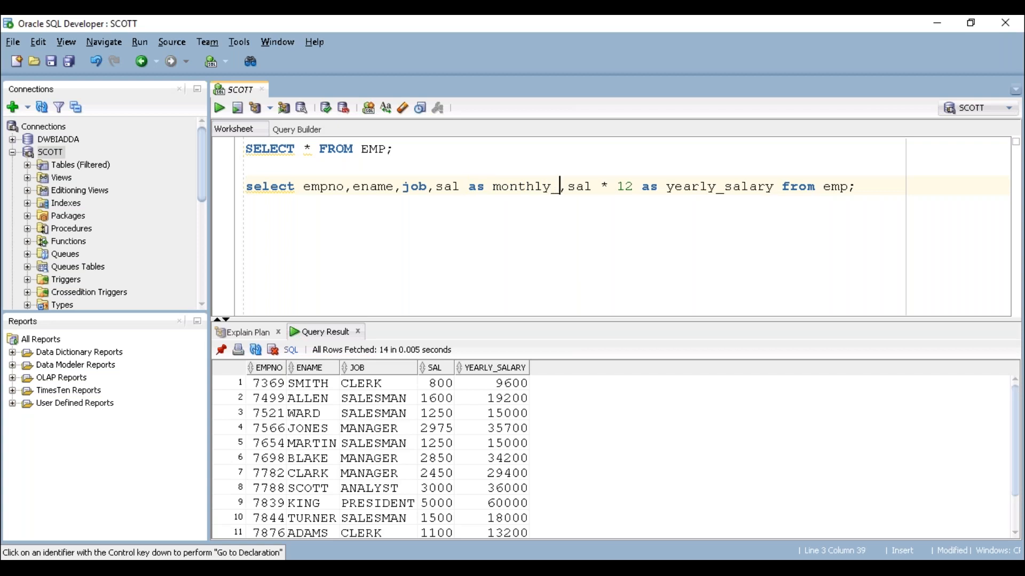
text(salary)
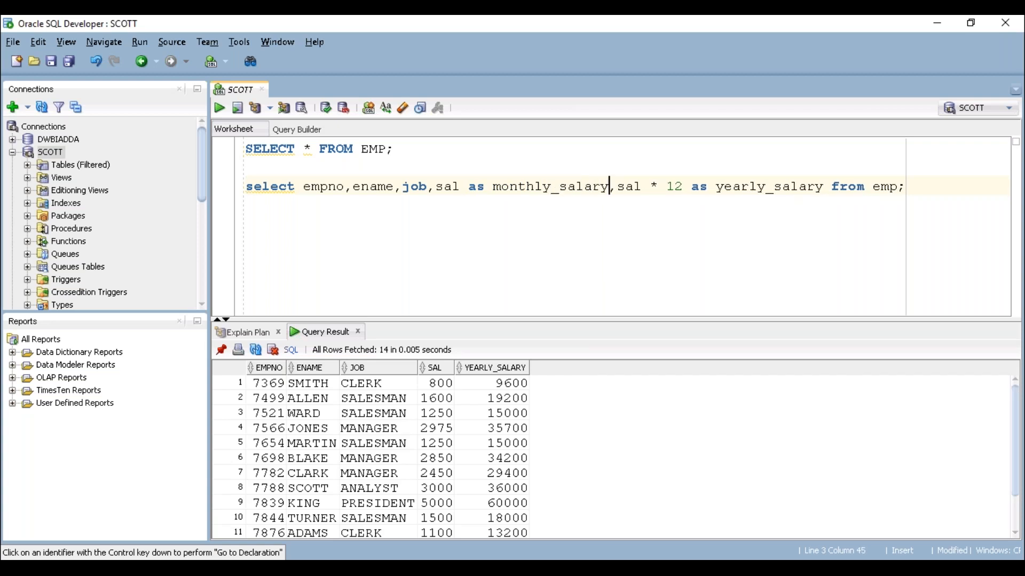
click(218, 107)
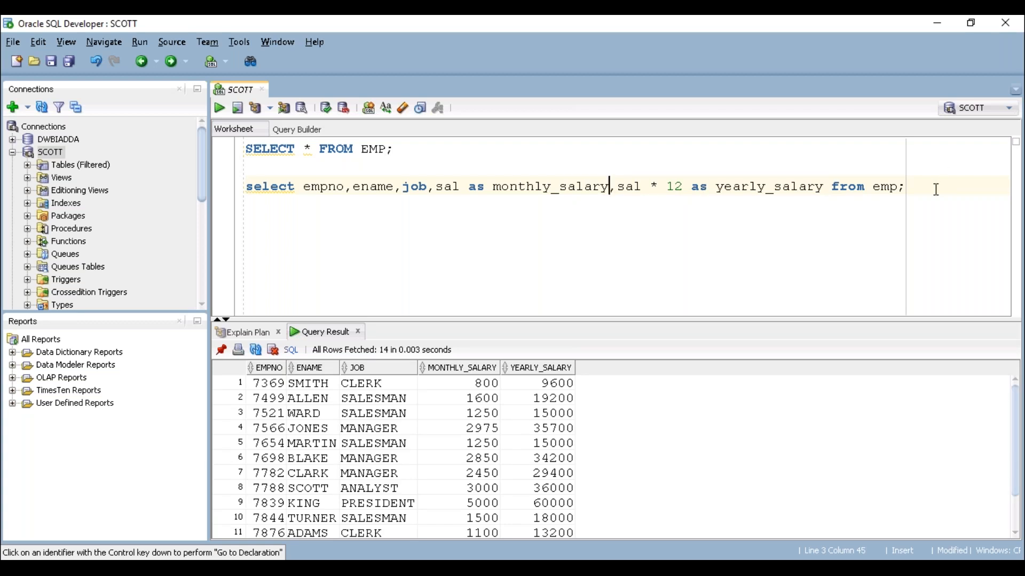
- Write select empno,ename,job,sal, sal + 500 from emp; as a third query
text(select)
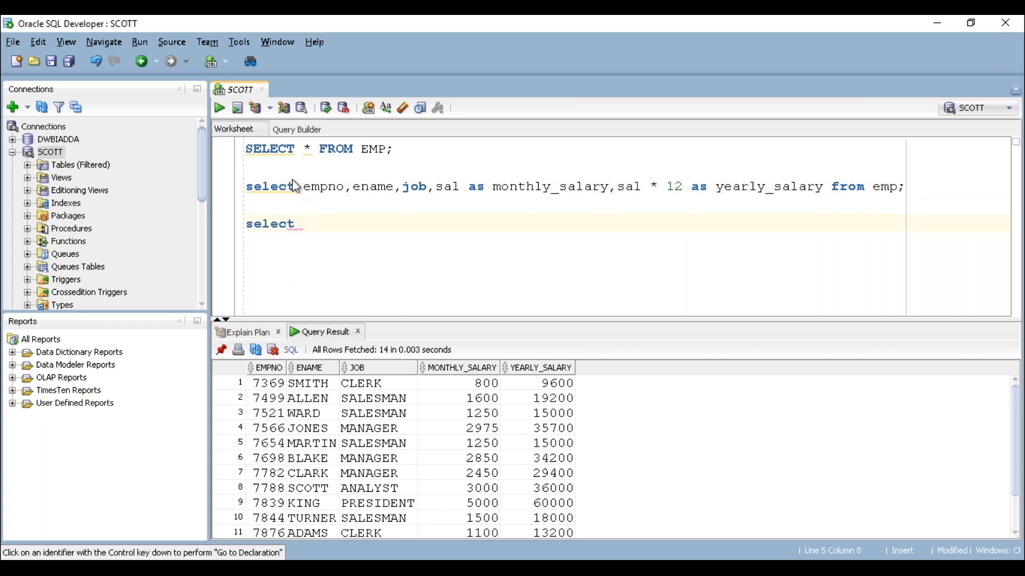
drag(302, 186, 459, 186)
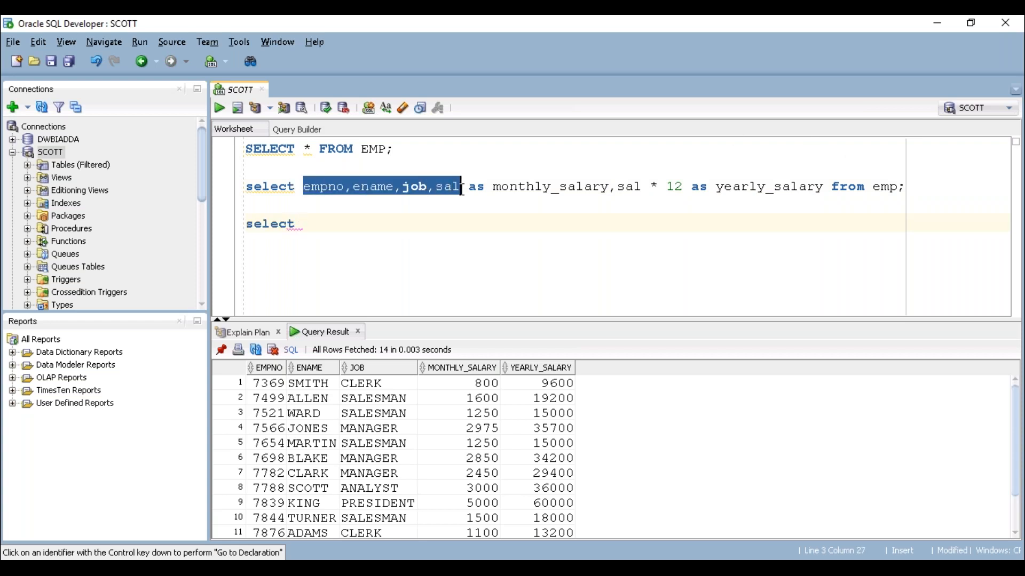
text(empno,ename,job,sal)
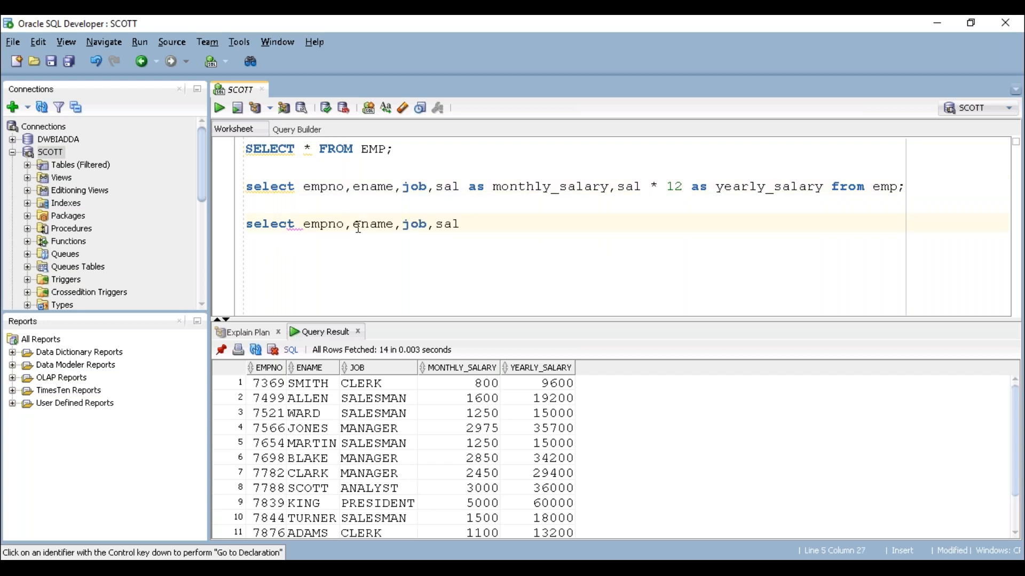
text(,)
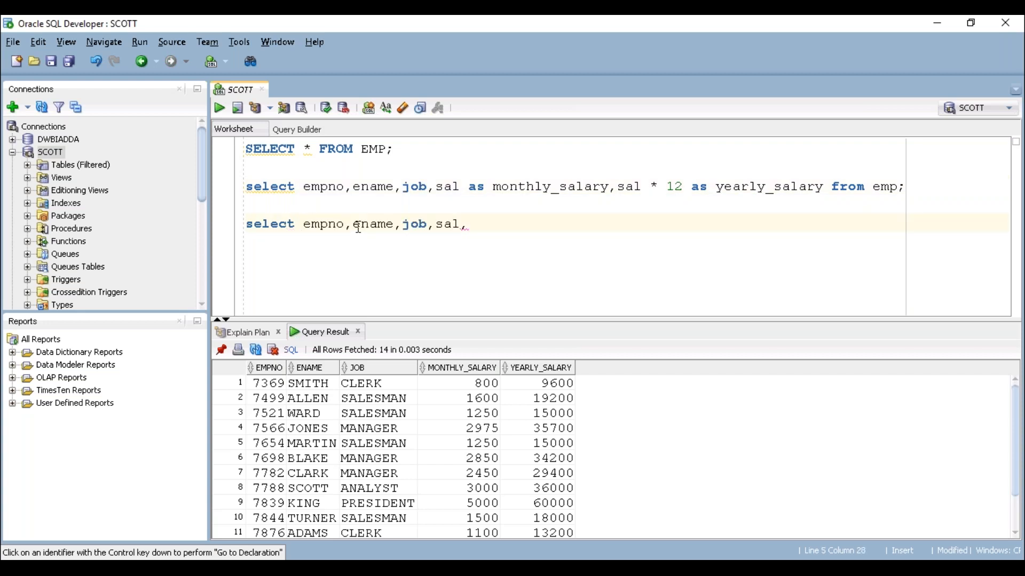
text(sal +)
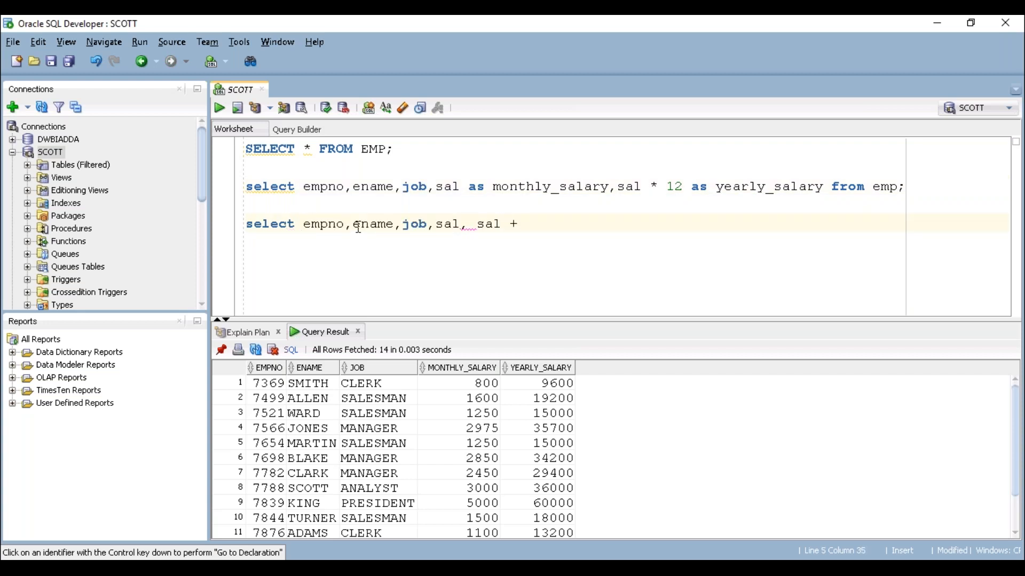
text(500 from emp;)
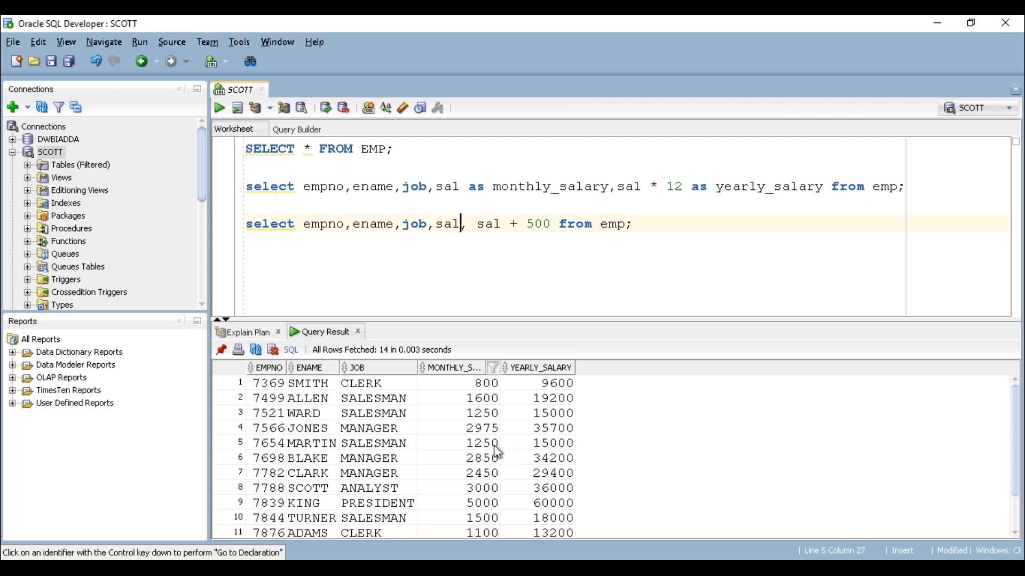
click(486, 383)
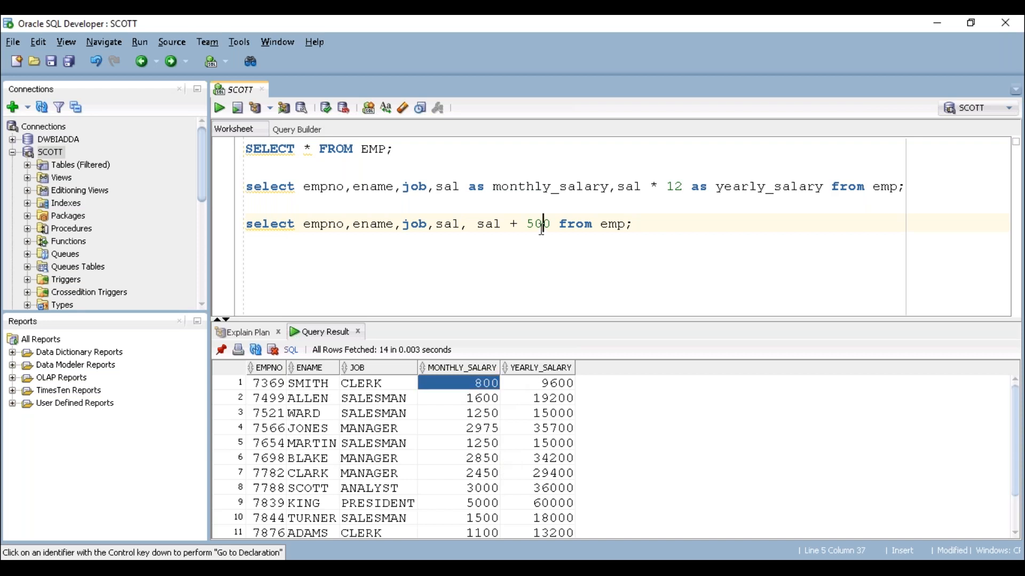
- Run the sal + 500 query and compare values like 800→1300 and 1600→2100
click(218, 108)
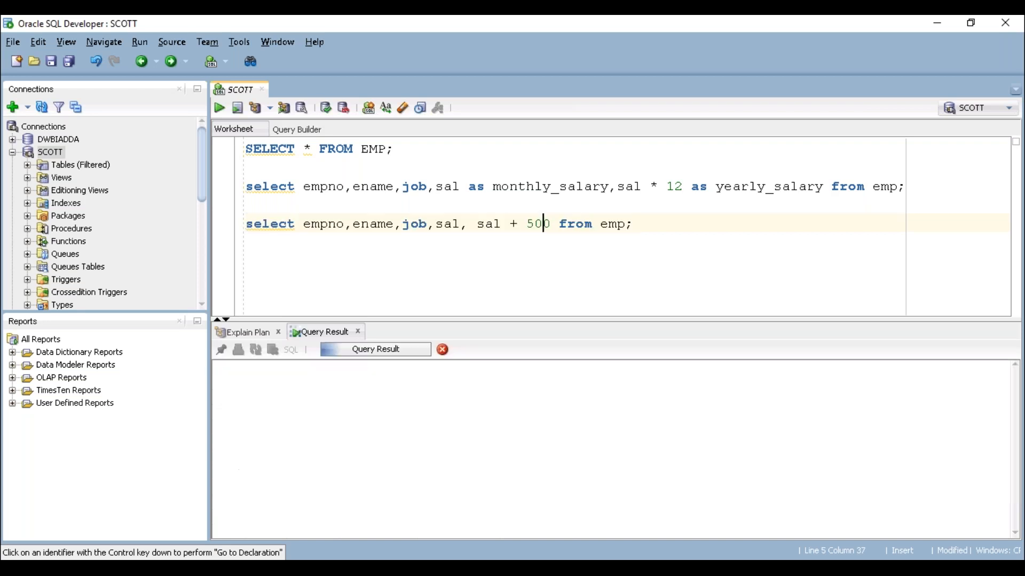
click(219, 108)
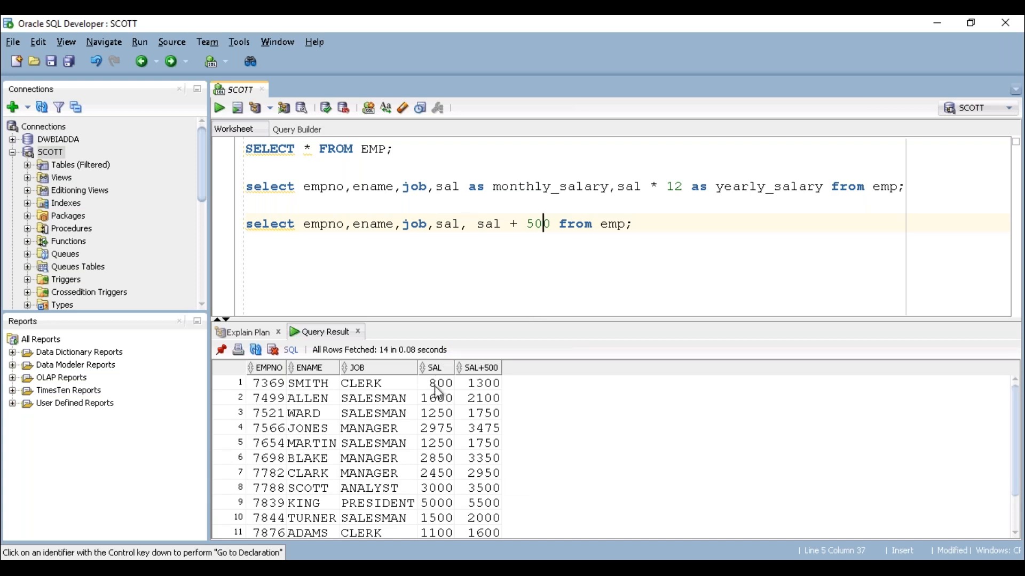
click(483, 383)
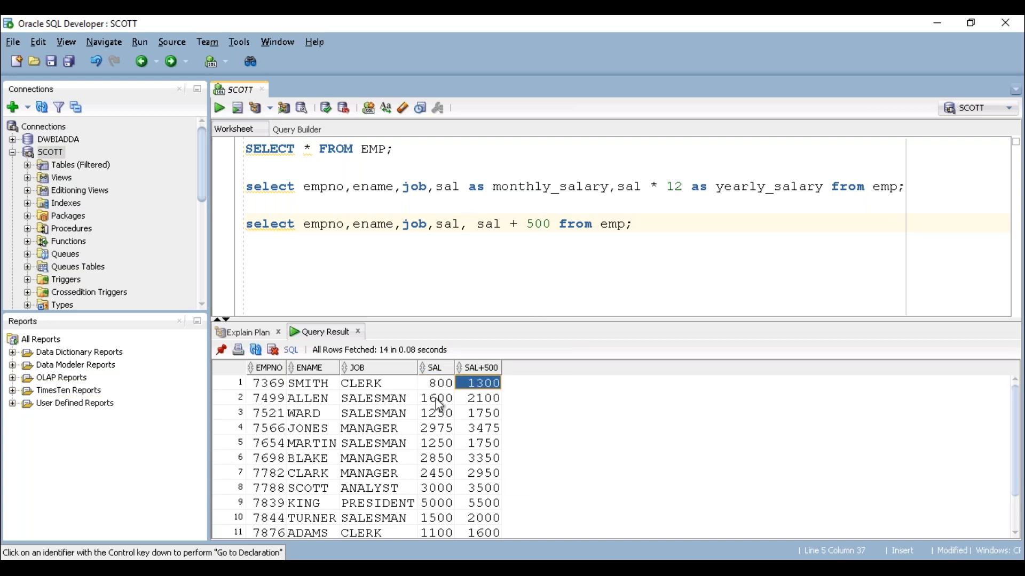
click(436, 398)
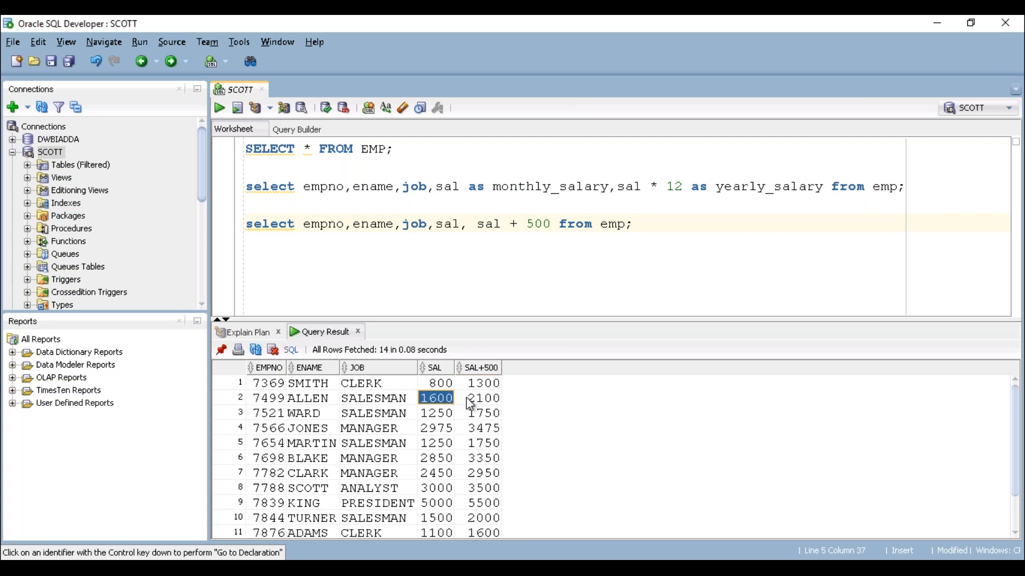
click(483, 398)
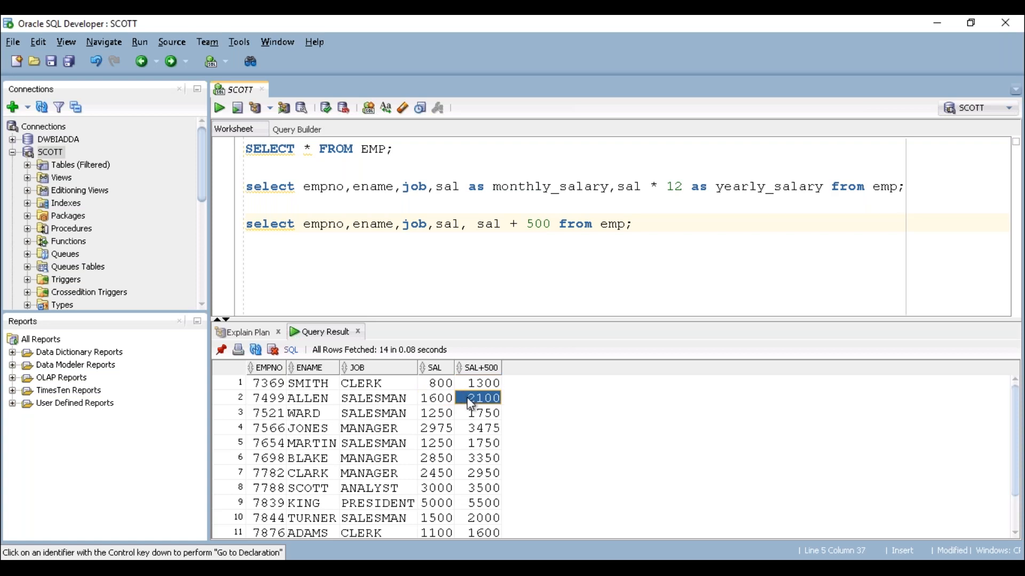
scroll(down, 3)
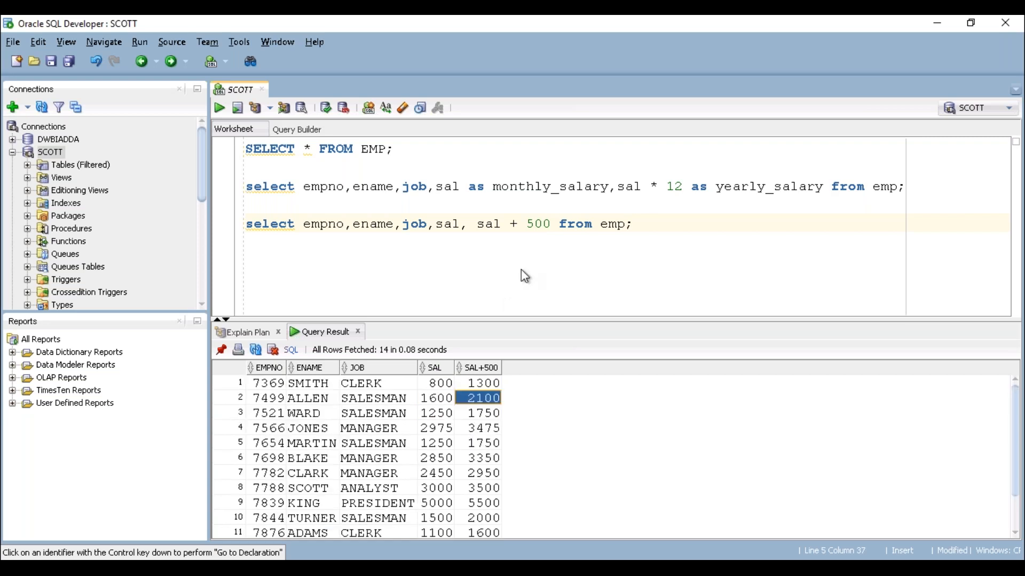
- Alias sal + 500 as bonus_salary and rerun the third query
text(as bonus_salary)
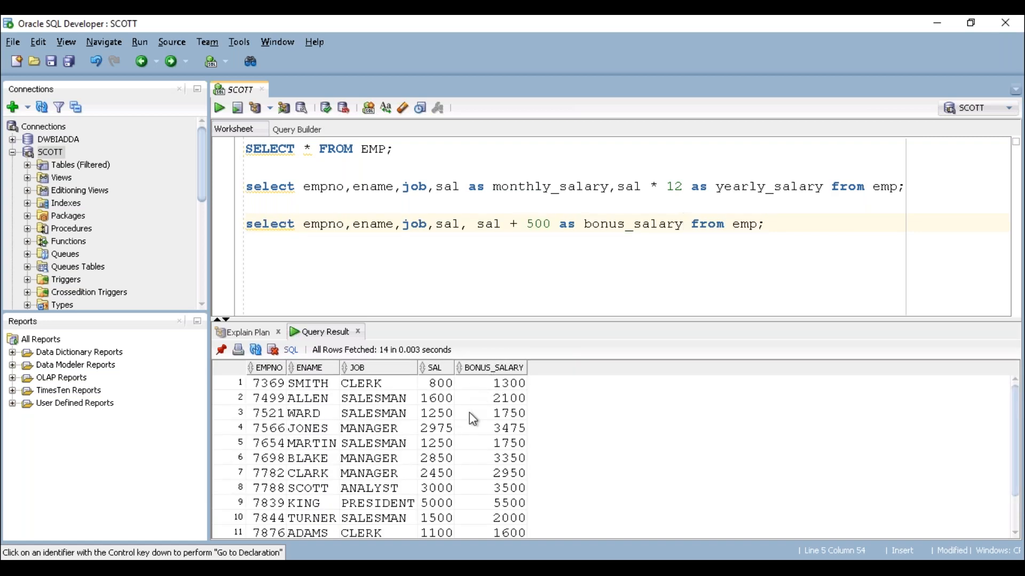
click(581, 224)
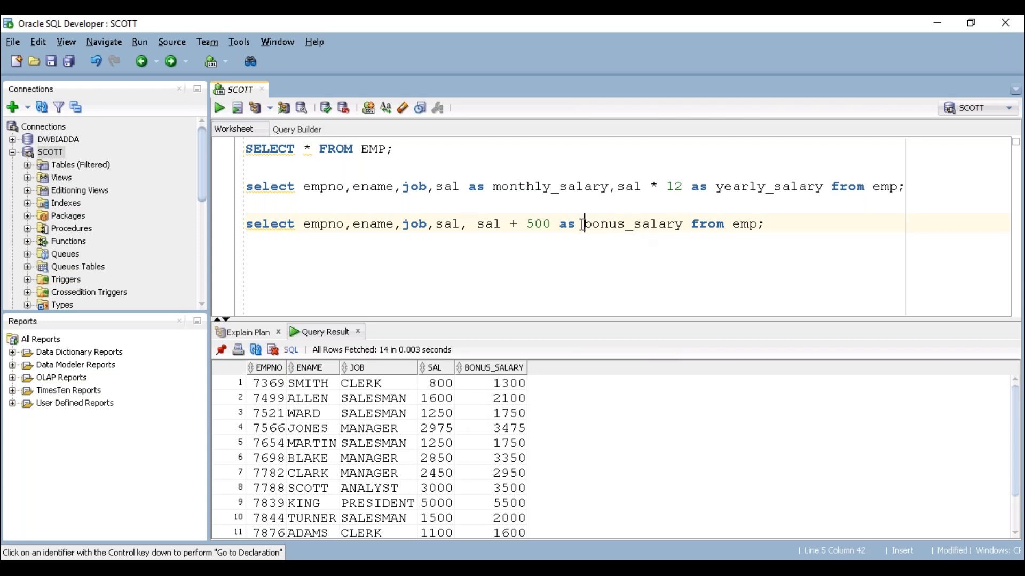